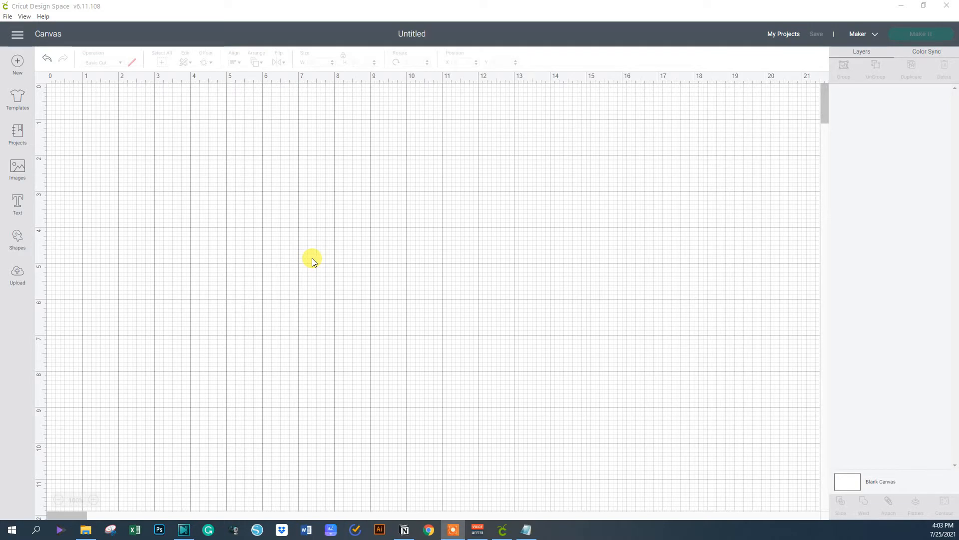
mouse_move(307, 251)
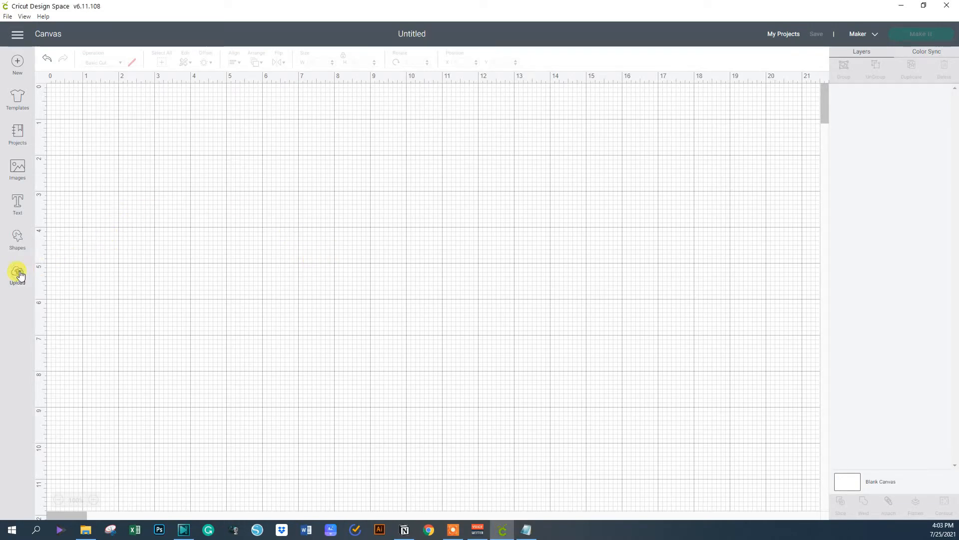
Start a new image upload and bring up the file browser
click(17, 271)
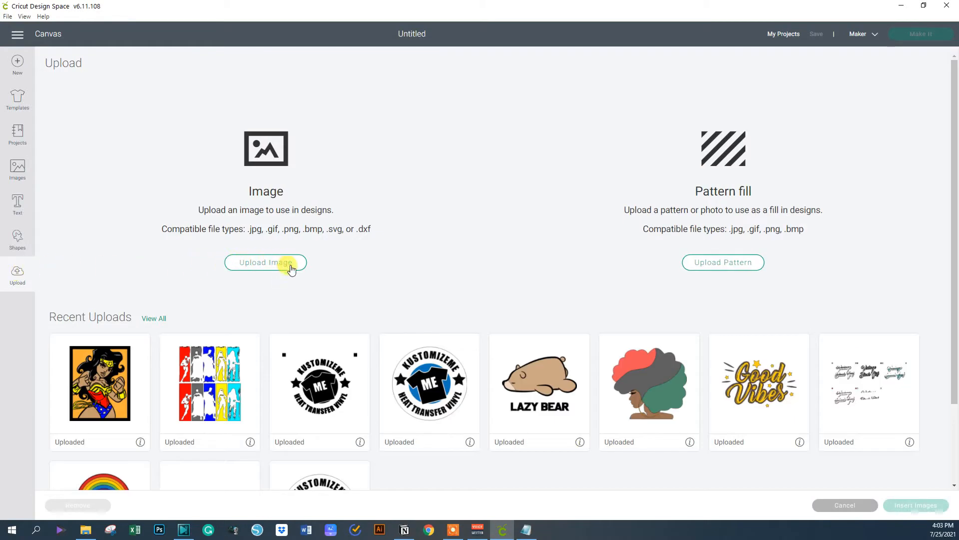
click(266, 262)
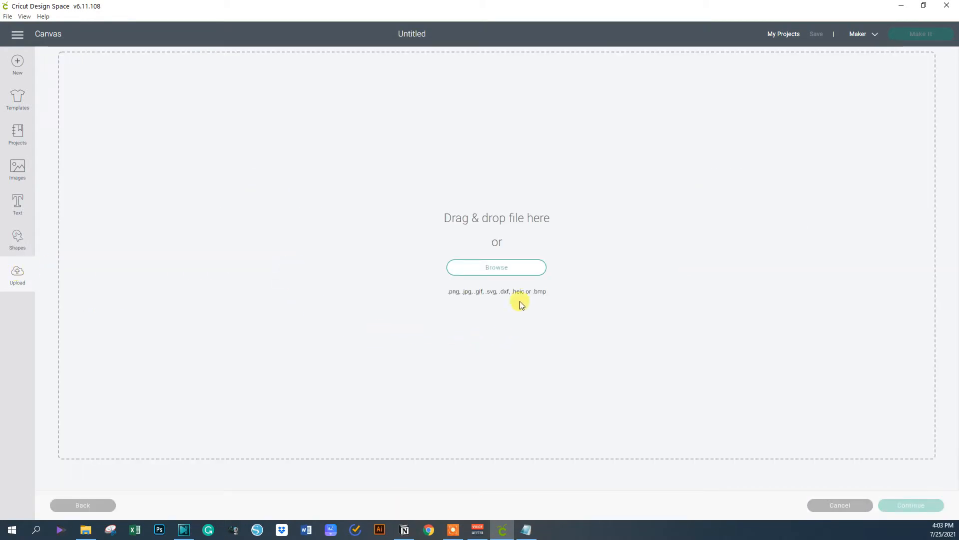
click(496, 266)
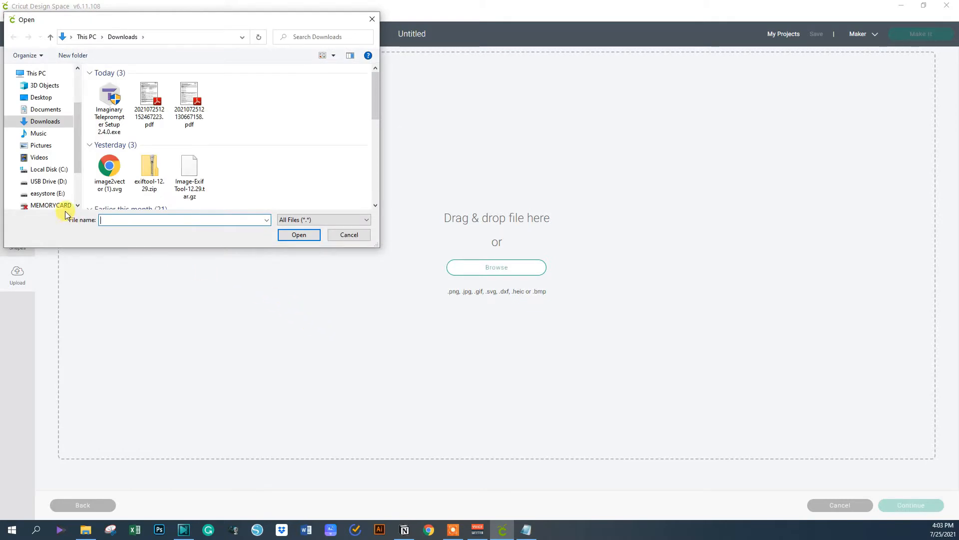
Choose Sunflower.svg from easystore (E:) > media > SVG
click(46, 193)
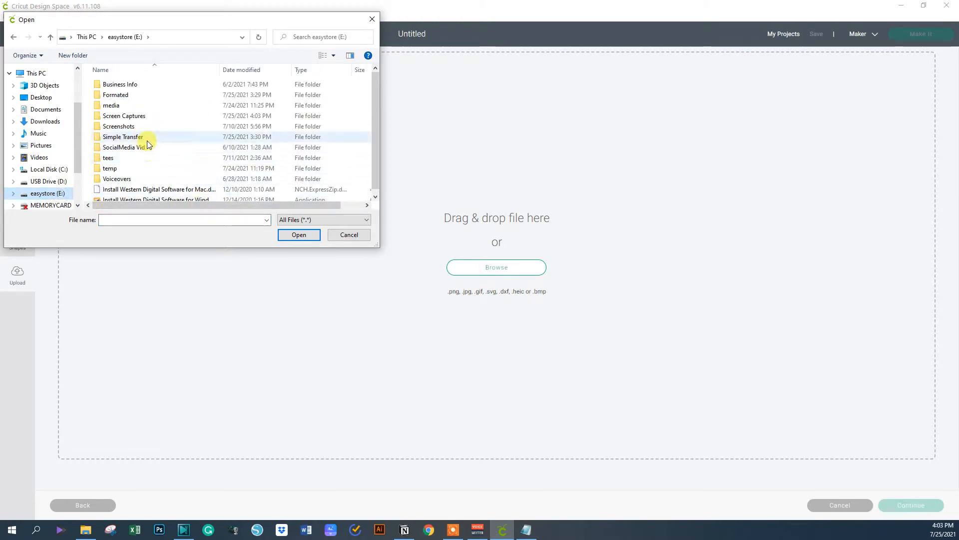
double_click(111, 105)
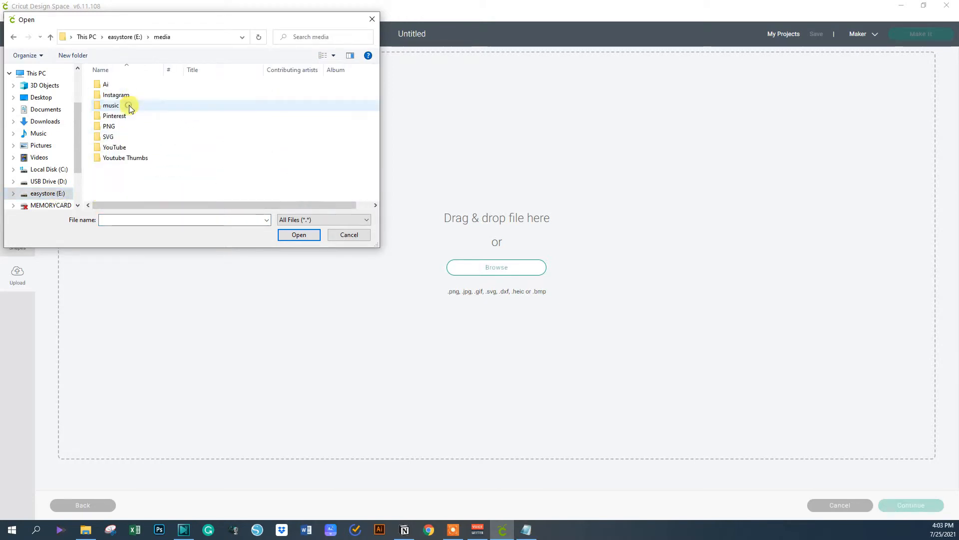
double_click(108, 136)
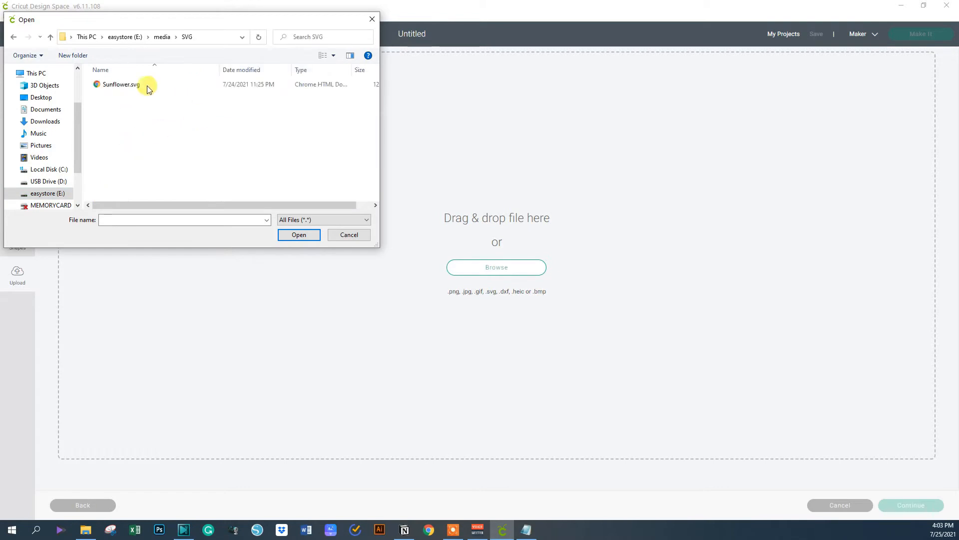
double_click(121, 84)
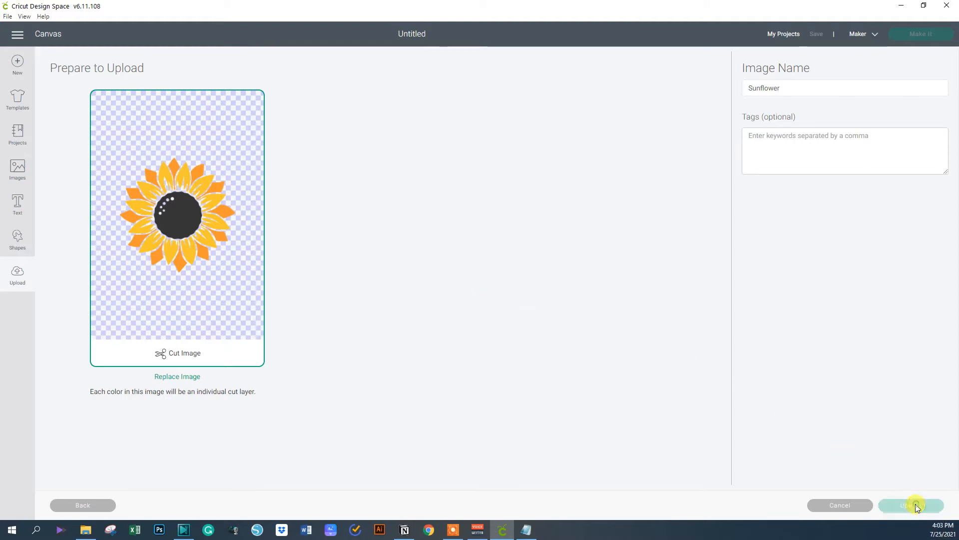
Upload the Sunflower as a cut image and insert it onto the canvas
click(911, 504)
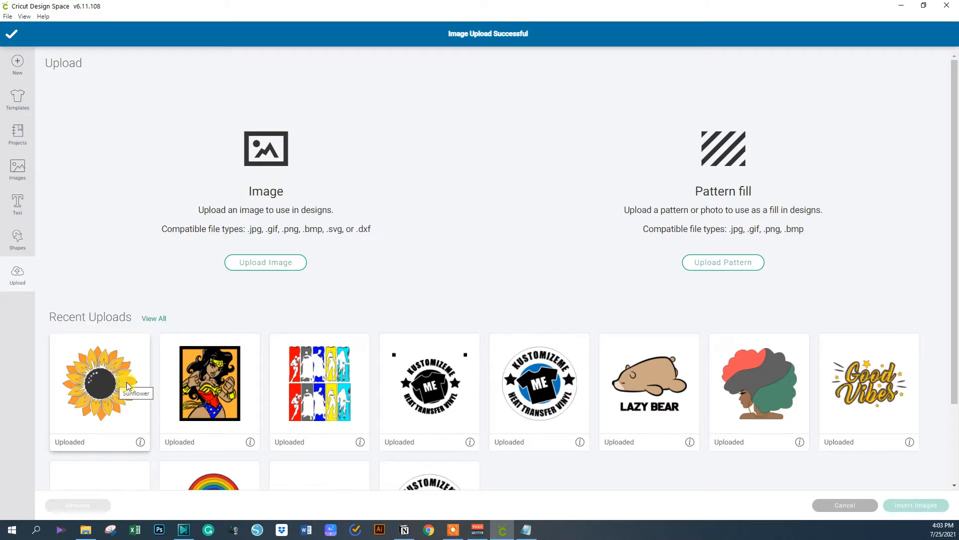
click(99, 382)
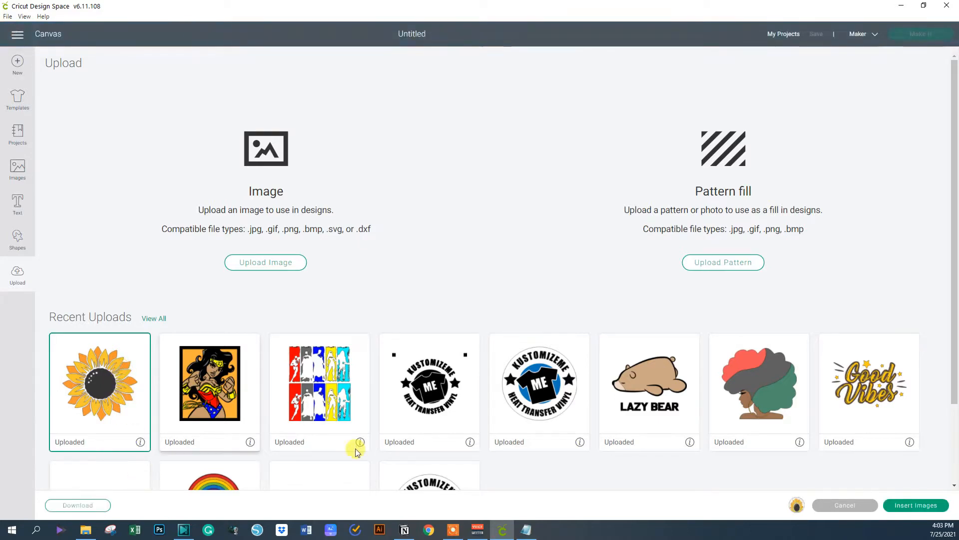
click(844, 505)
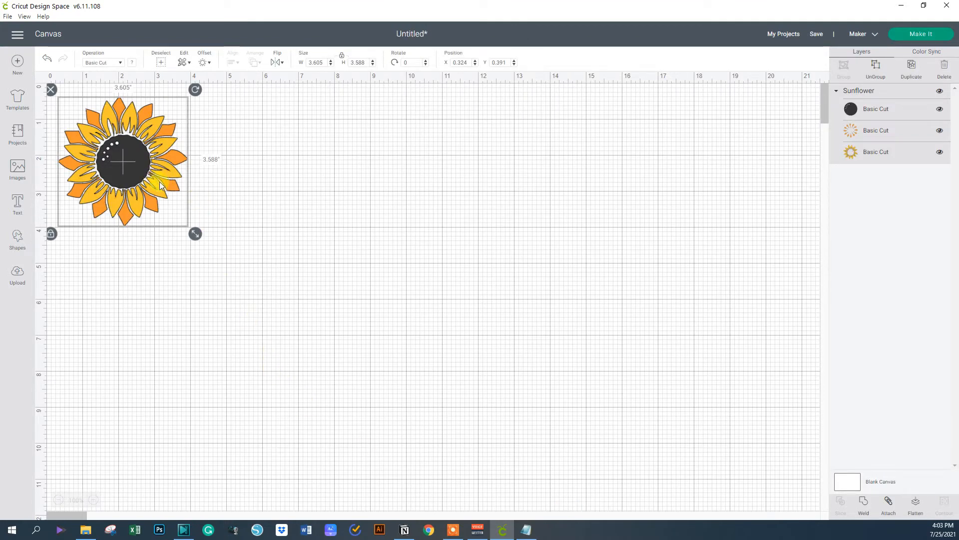
Enlarge the sunflower by its resize handle to roughly 11 inches wide
drag(122, 162, 196, 229)
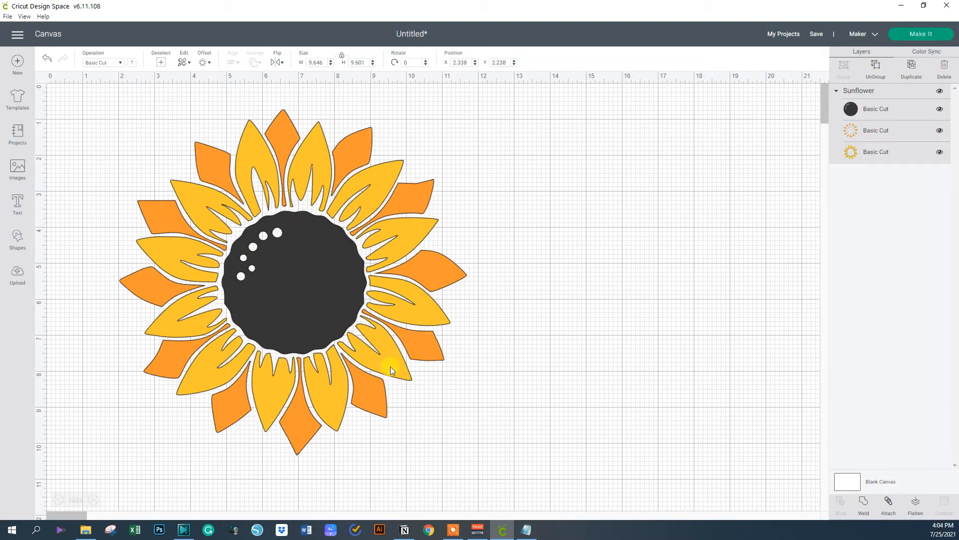
click(391, 370)
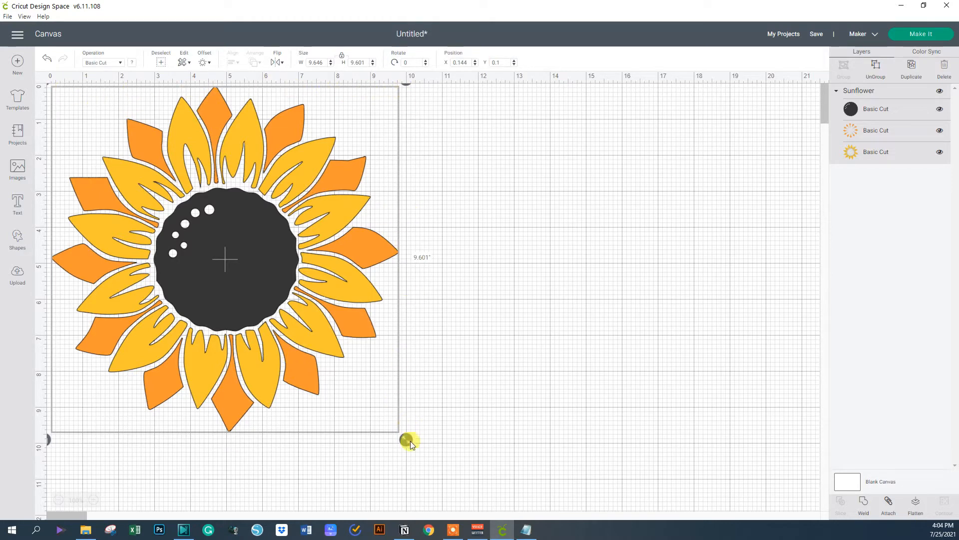
drag(405, 439, 477, 494)
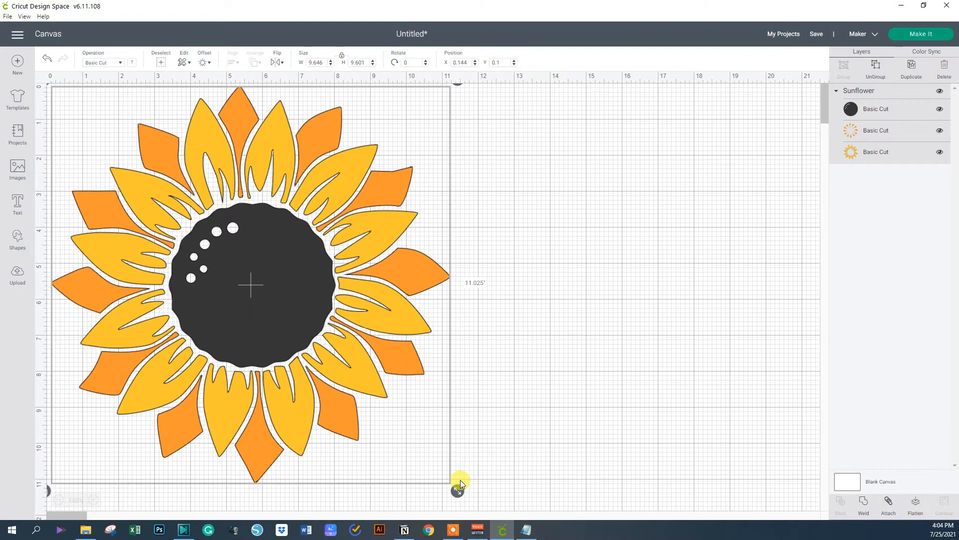
drag(459, 484, 457, 489)
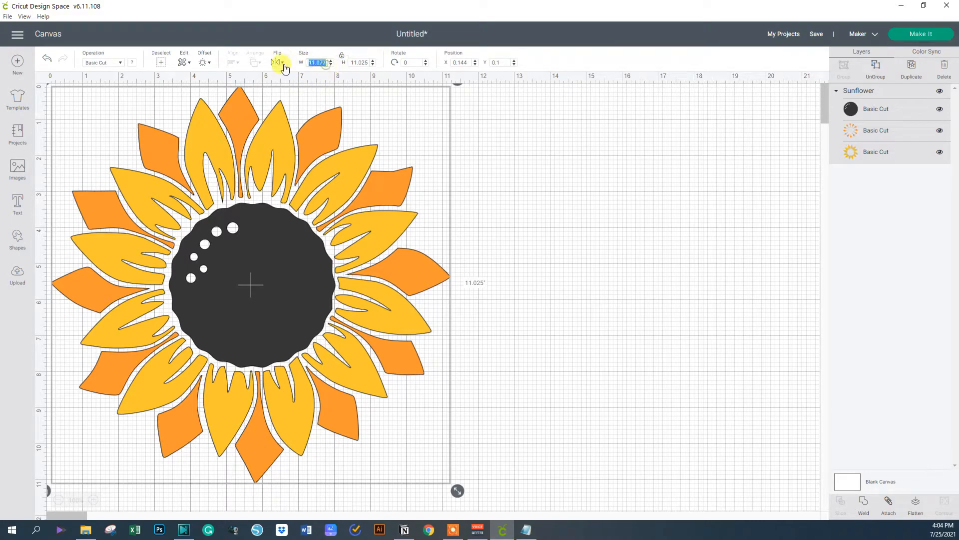
Set the sunflower width to about 10.5 in and move it toward the canvas centre
text(10.5)
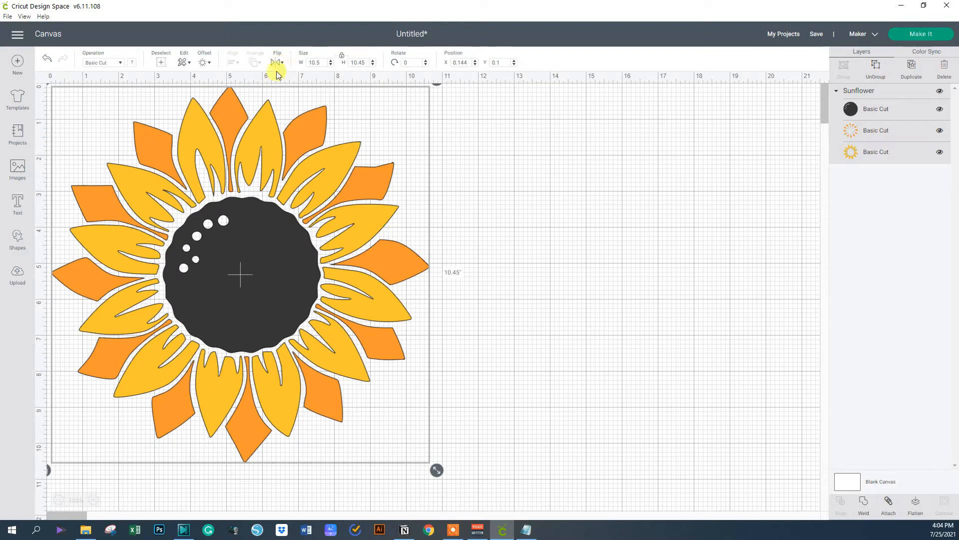
drag(241, 274, 377, 326)
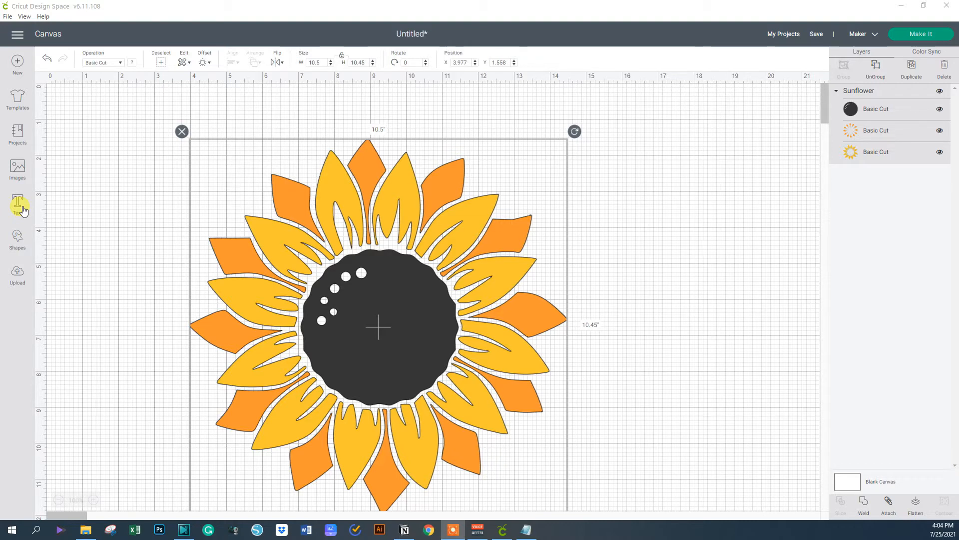
Add a text layer reading LIVE LIFE
click(17, 203)
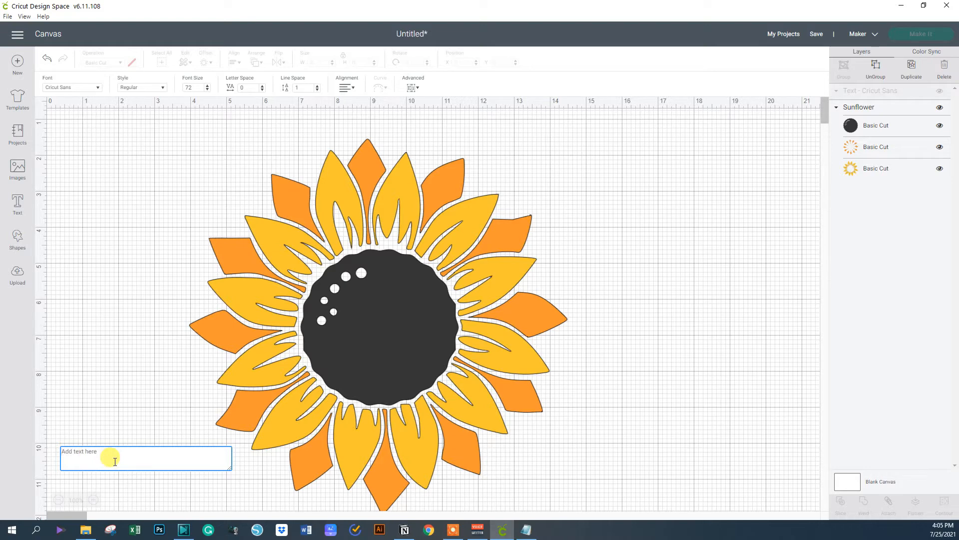
text(L)
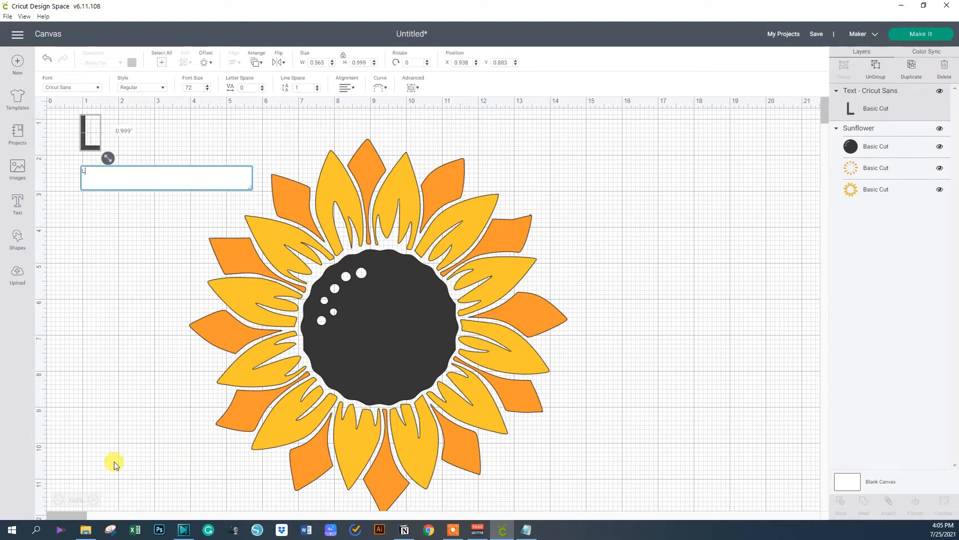
text(IVE LIFE)
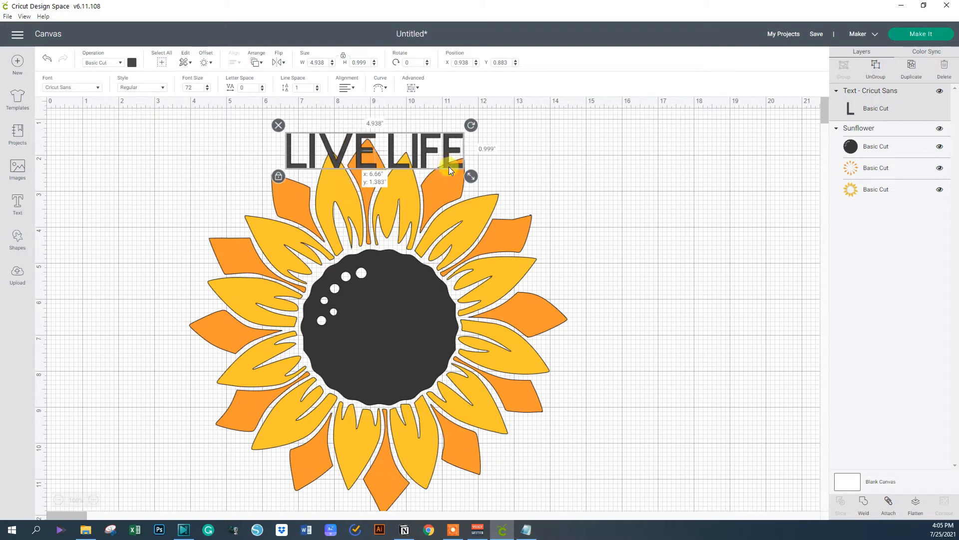
Place LIVE LIFE above the sunflower and enlarge it to span the flower
drag(471, 176, 641, 205)
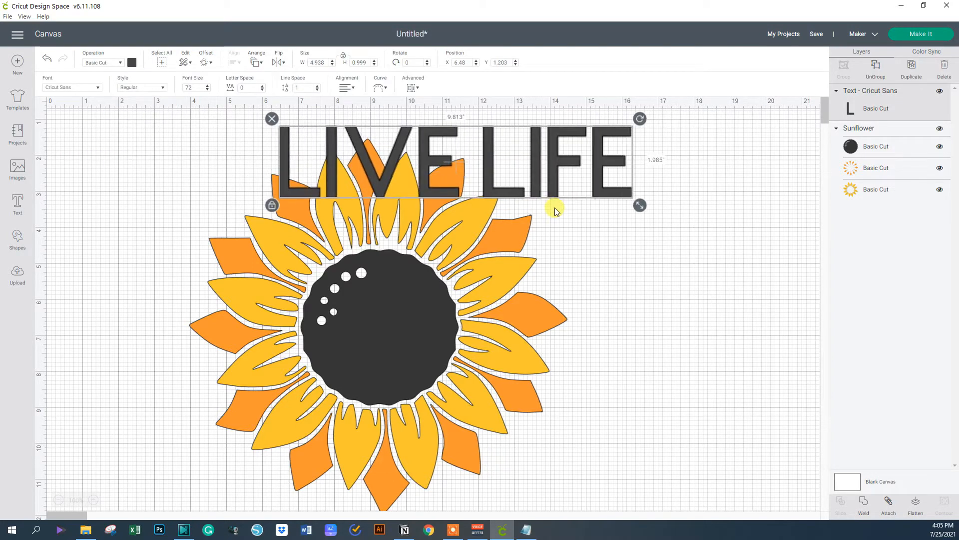
drag(640, 205, 574, 204)
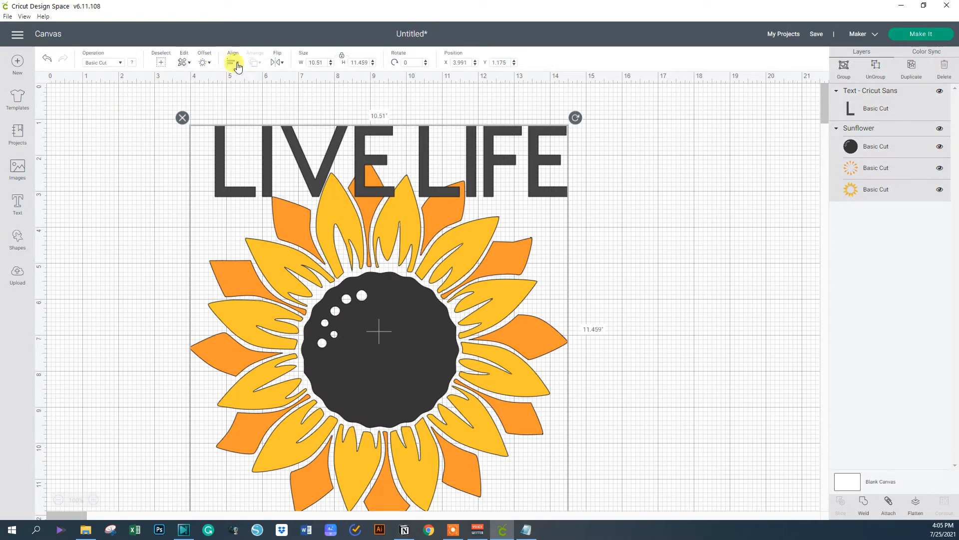
Align LIVE LIFE and the sunflower with Center Horizontally
click(233, 62)
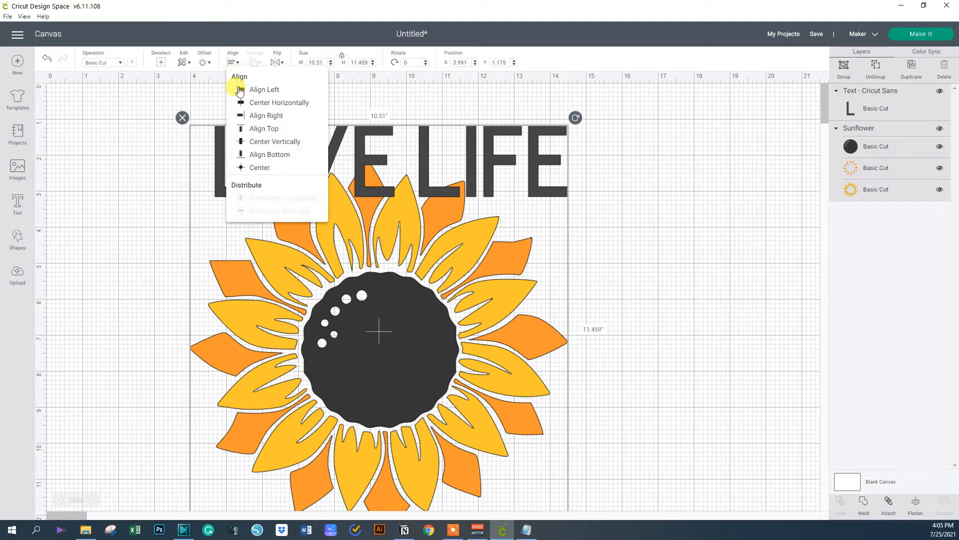
click(263, 89)
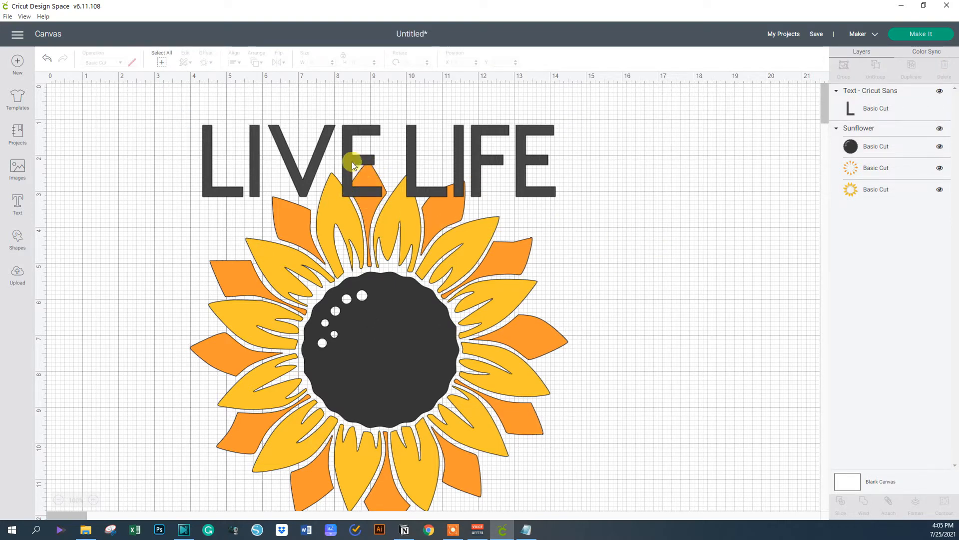
right_click(352, 162)
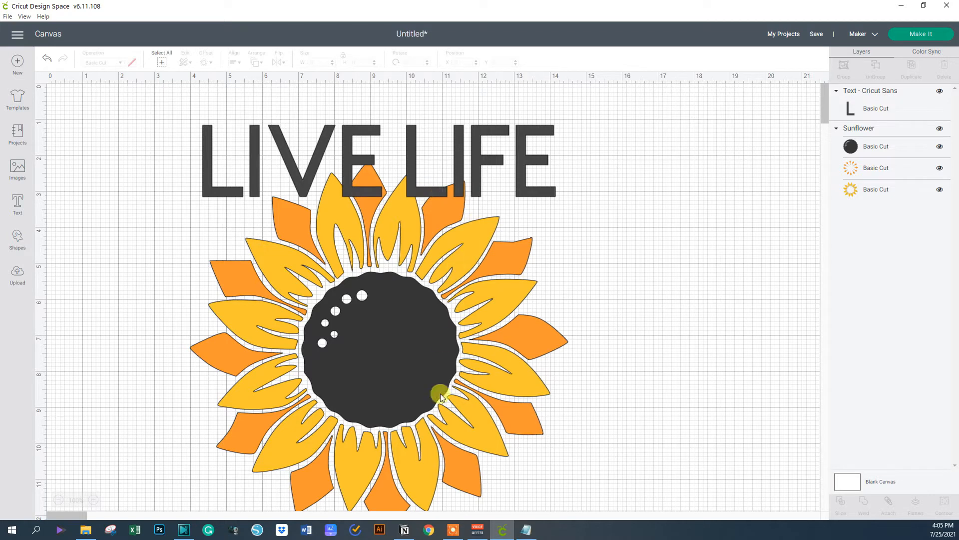
mouse_move(361, 272)
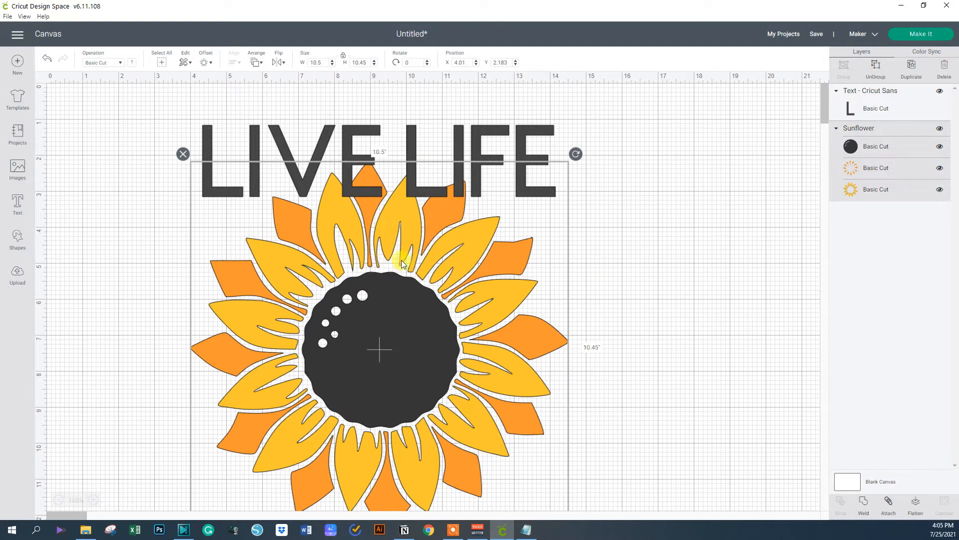
mouse_move(478, 256)
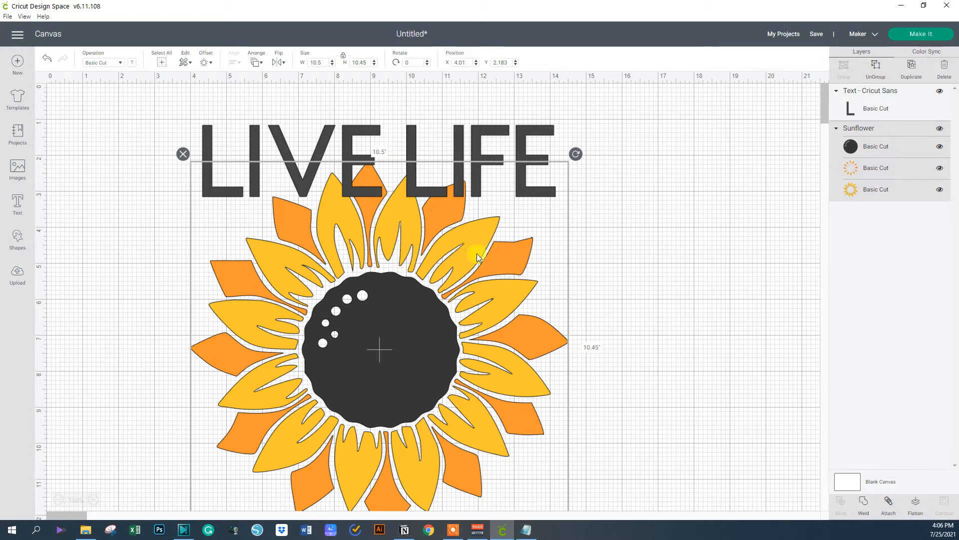
click(875, 189)
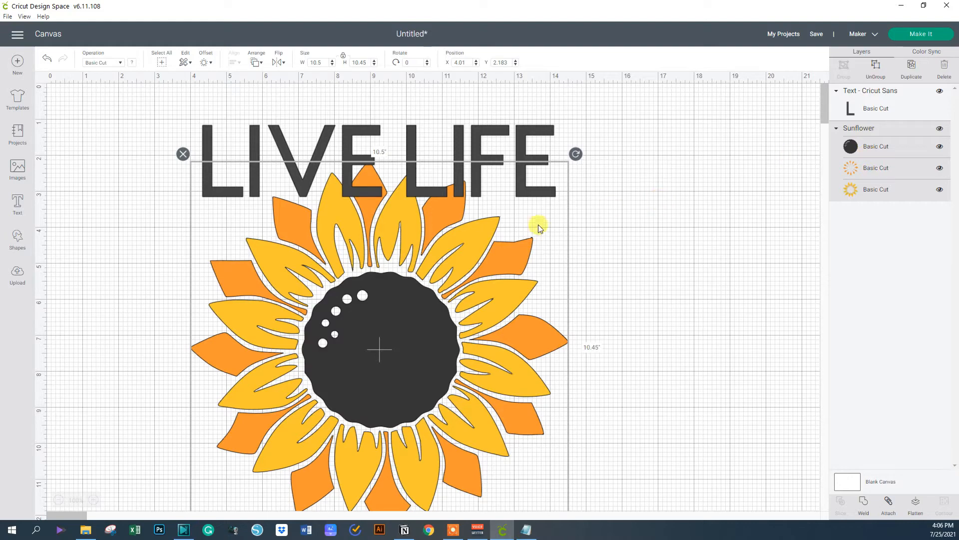
right_click(410, 230)
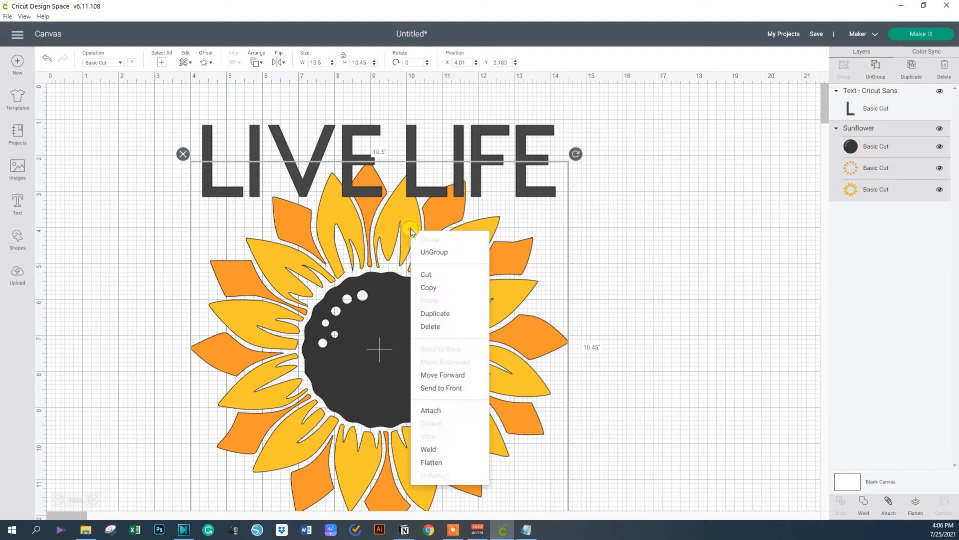
click(430, 326)
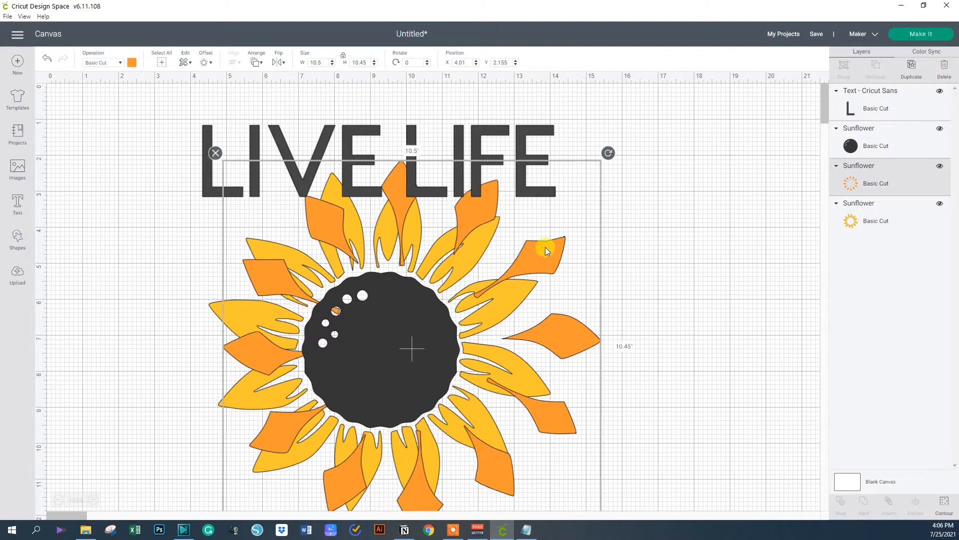
drag(546, 249, 508, 253)
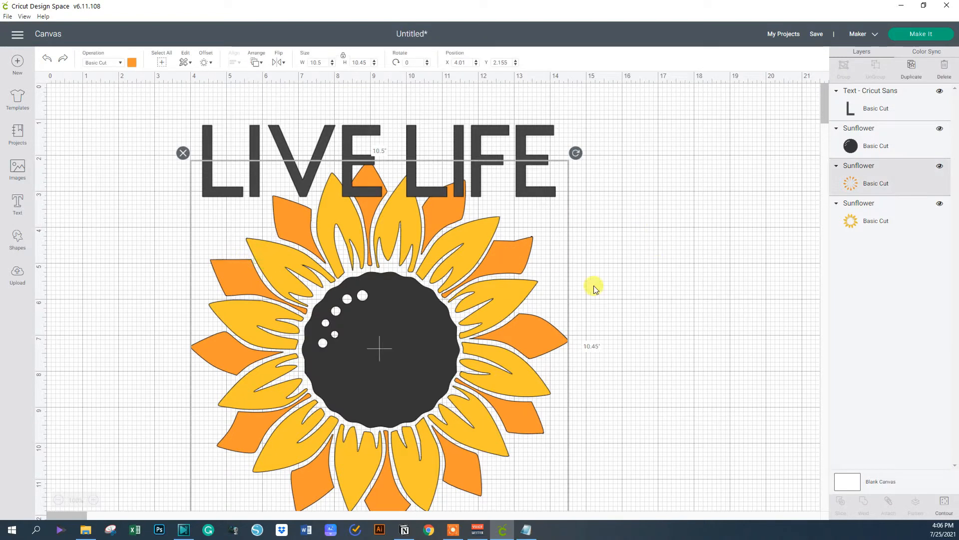
mouse_move(358, 214)
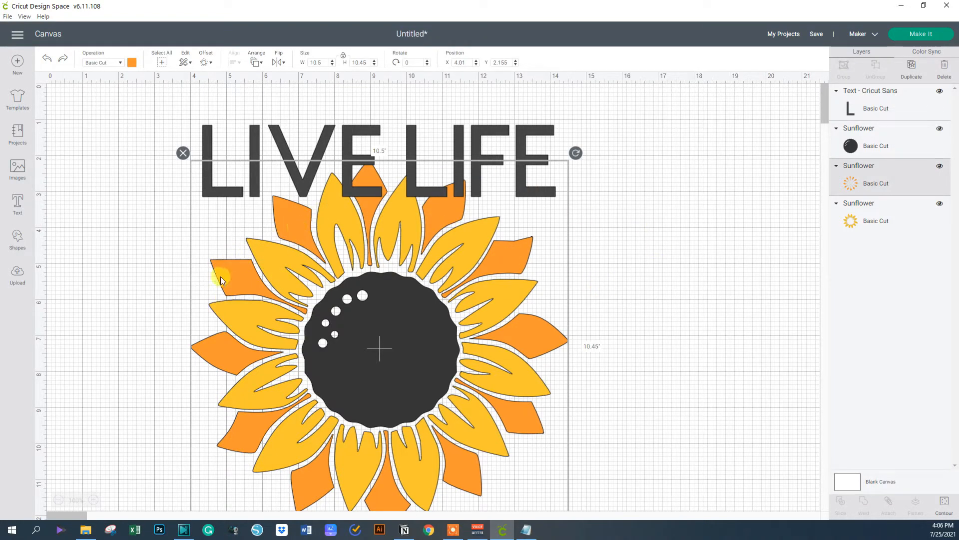
mouse_move(254, 287)
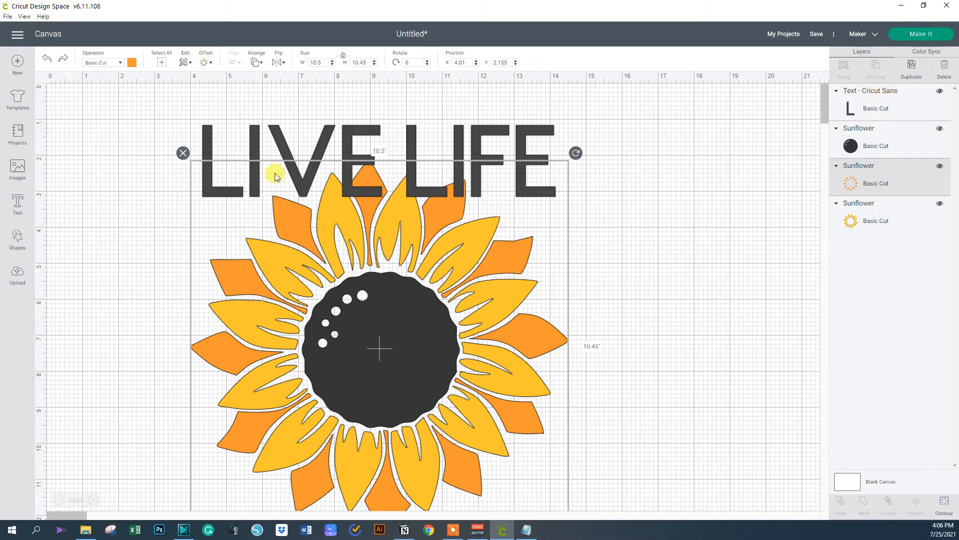
mouse_move(321, 223)
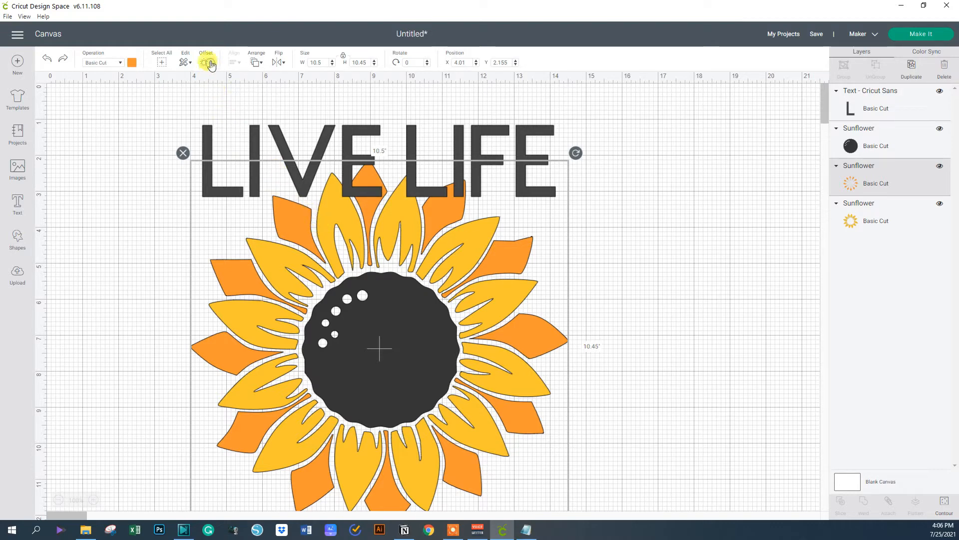
Apply a rounded offset of 0.139 in to the orange petal layer
click(206, 62)
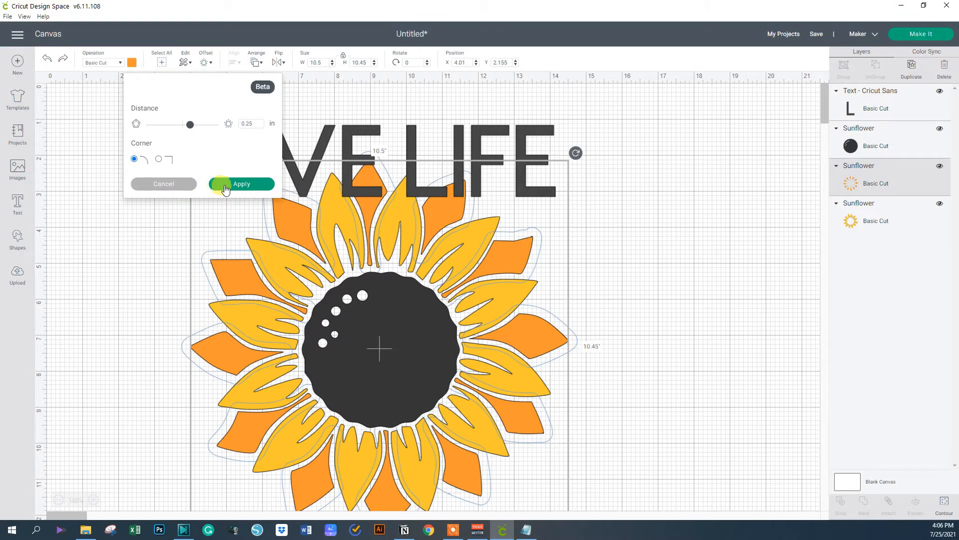
drag(190, 124, 178, 124)
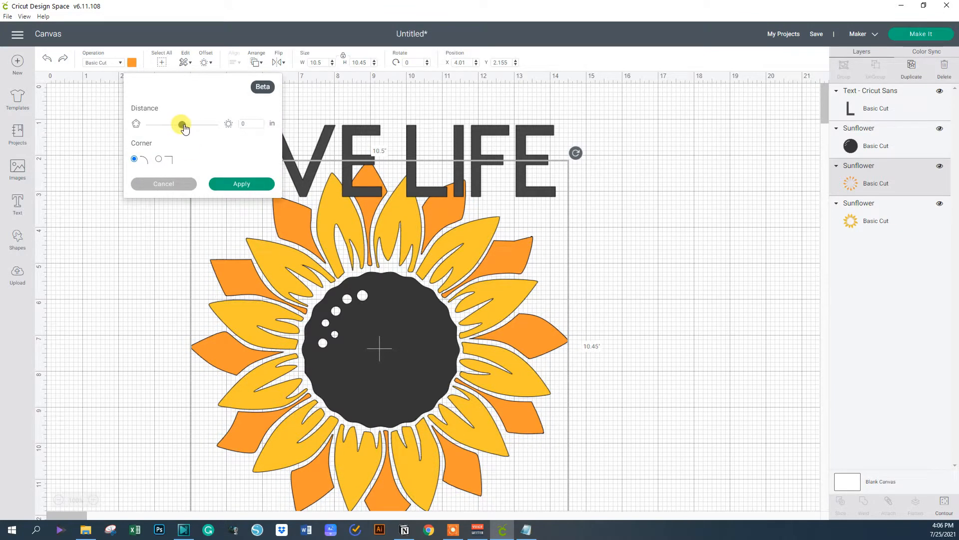
drag(160, 124, 186, 124)
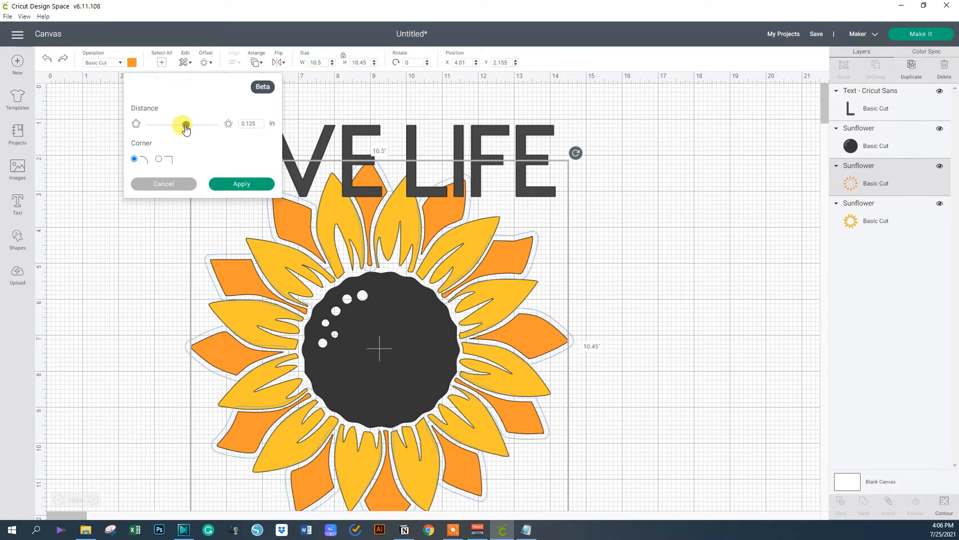
drag(184, 124, 188, 124)
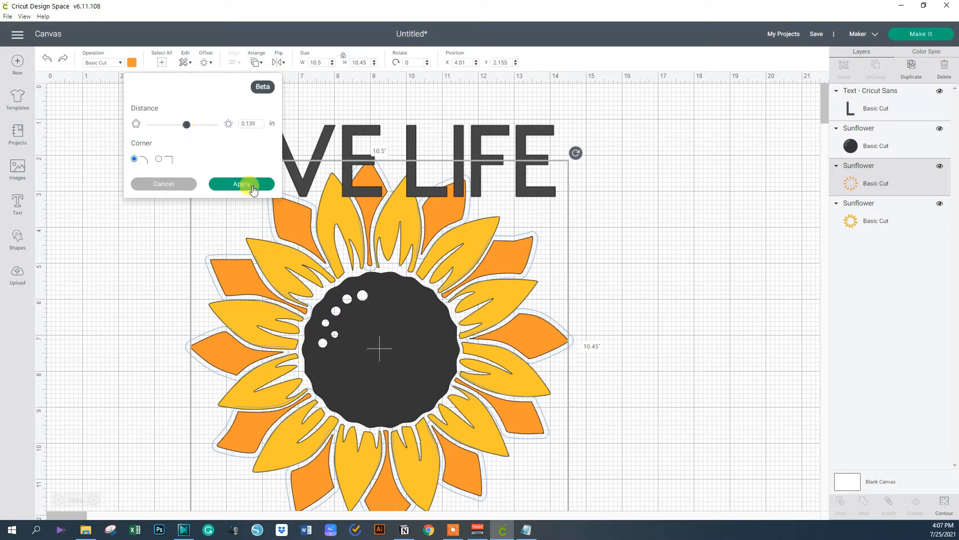
click(241, 184)
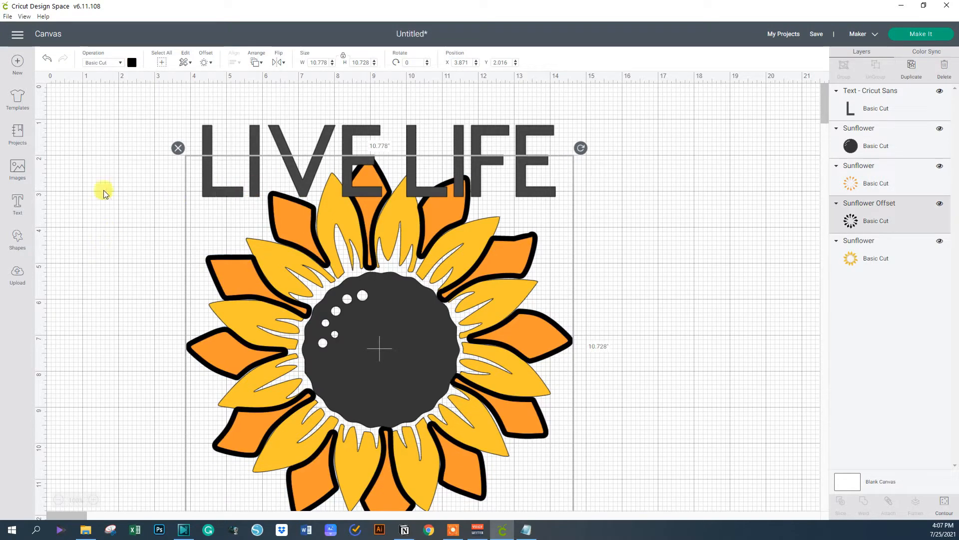
mouse_move(654, 238)
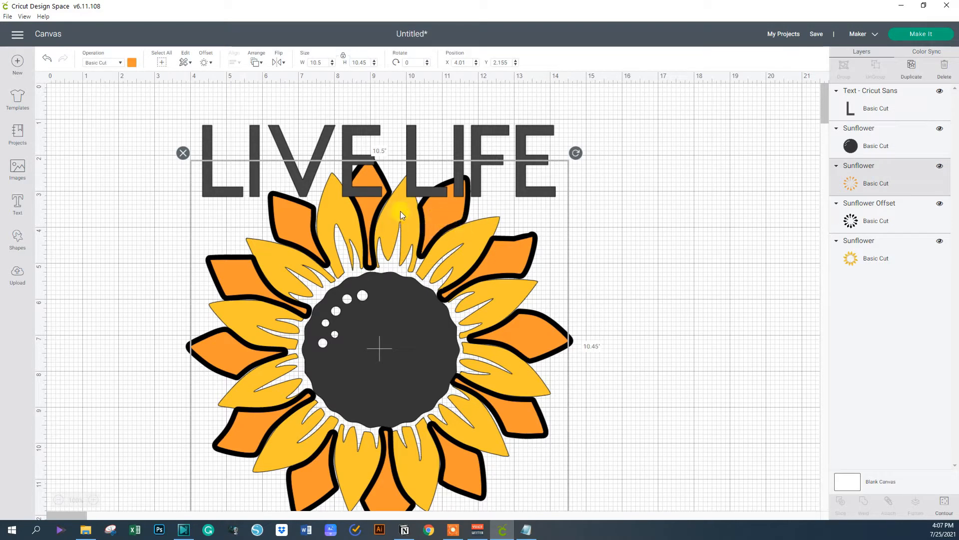
mouse_move(318, 220)
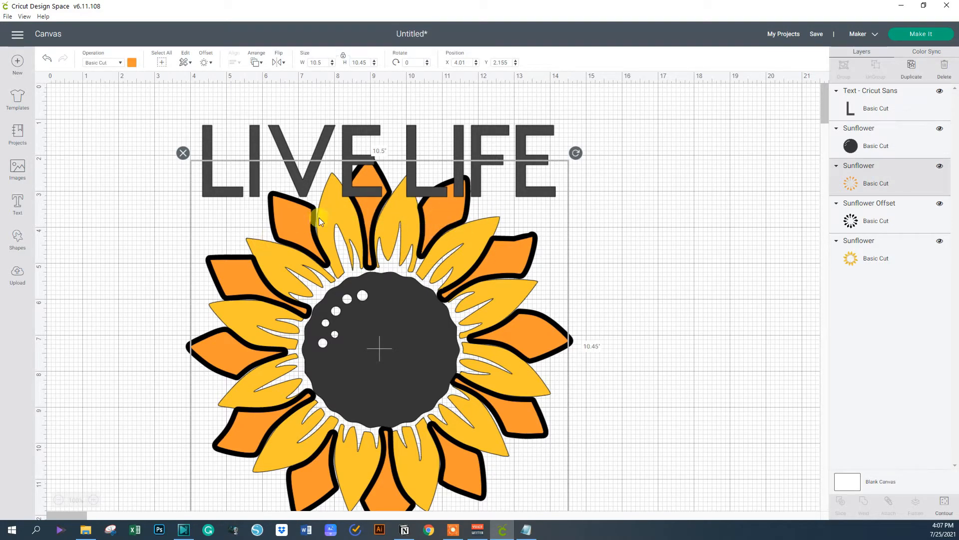
mouse_move(490, 254)
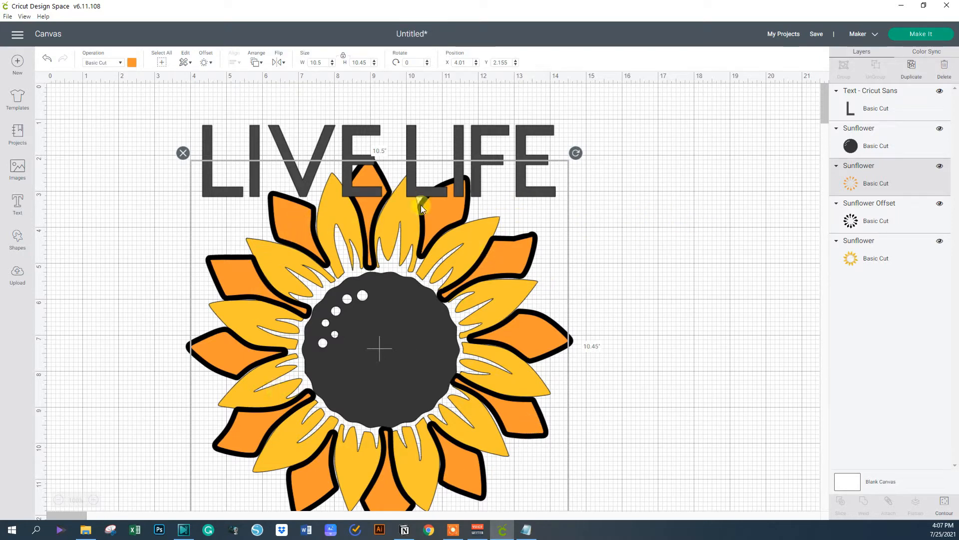
mouse_move(406, 167)
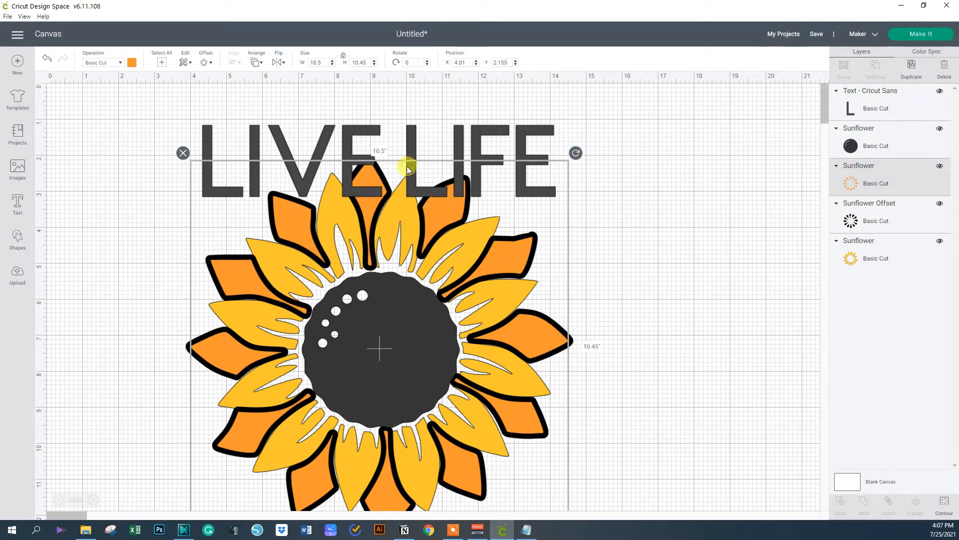
mouse_move(946, 236)
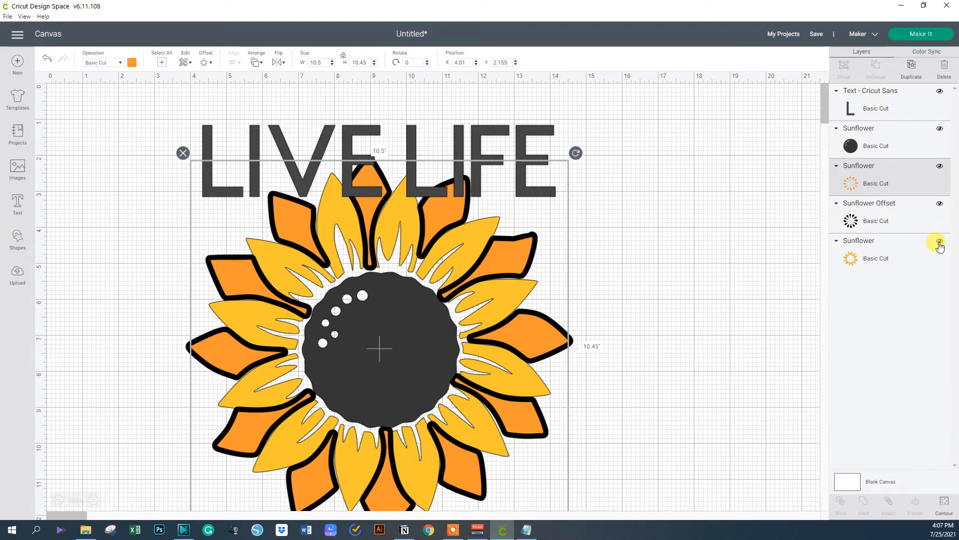
Hide the yellow petal and dark centre layers, then select LIVE LIFE
click(939, 252)
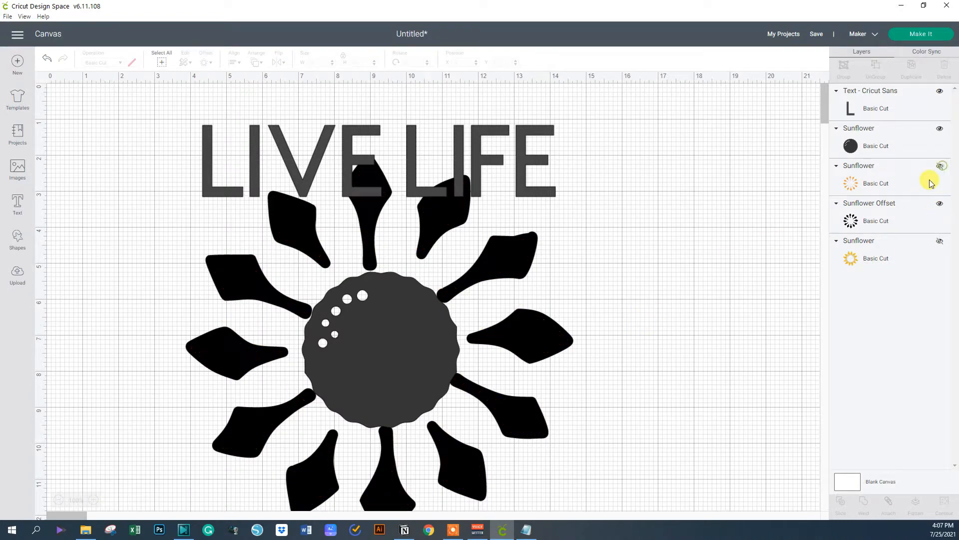
click(940, 165)
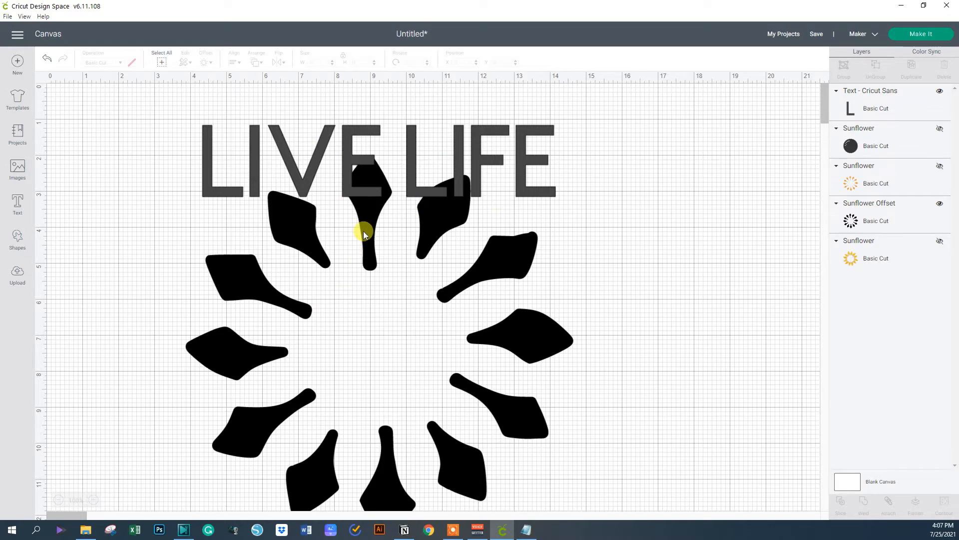
mouse_move(354, 288)
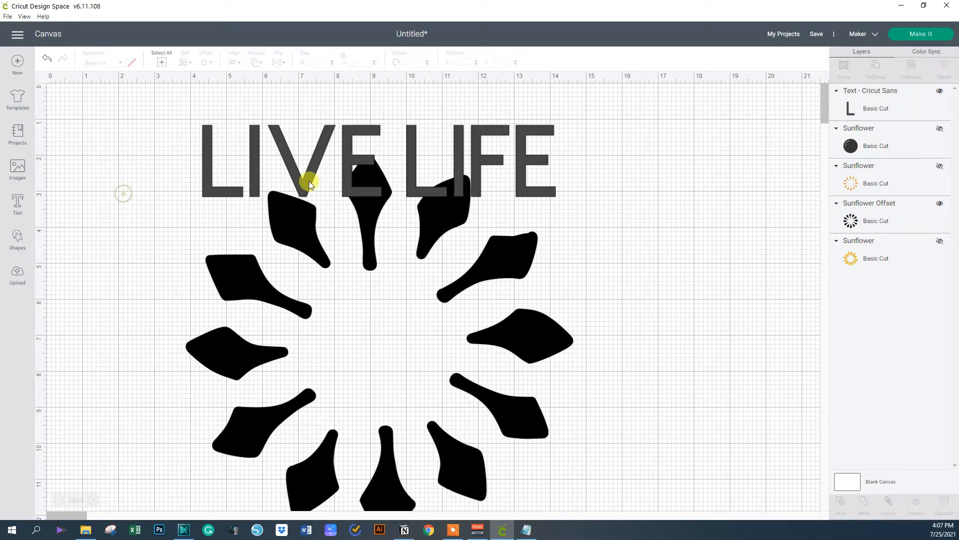
click(309, 184)
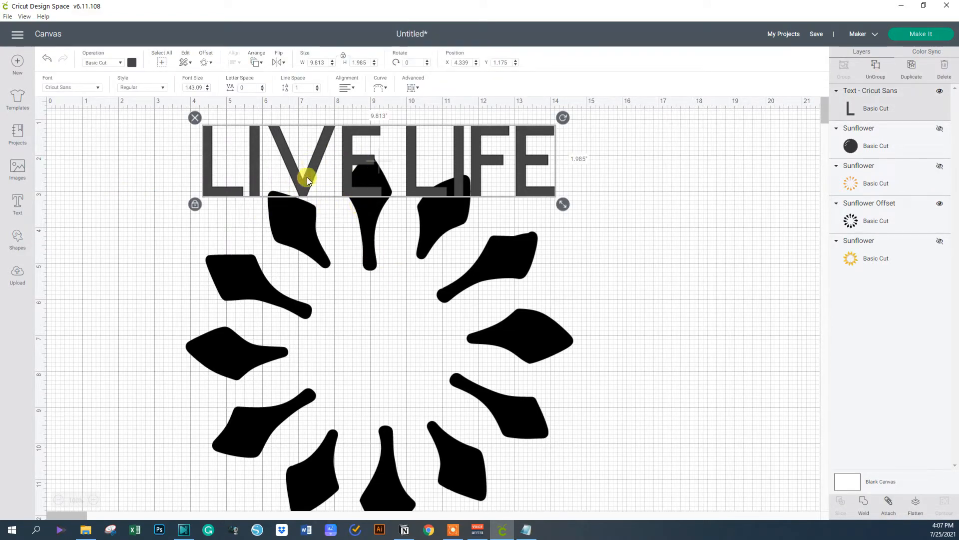
Send LIVE LIFE to back and slice it with the Sunflower Offset shape
right_click(307, 178)
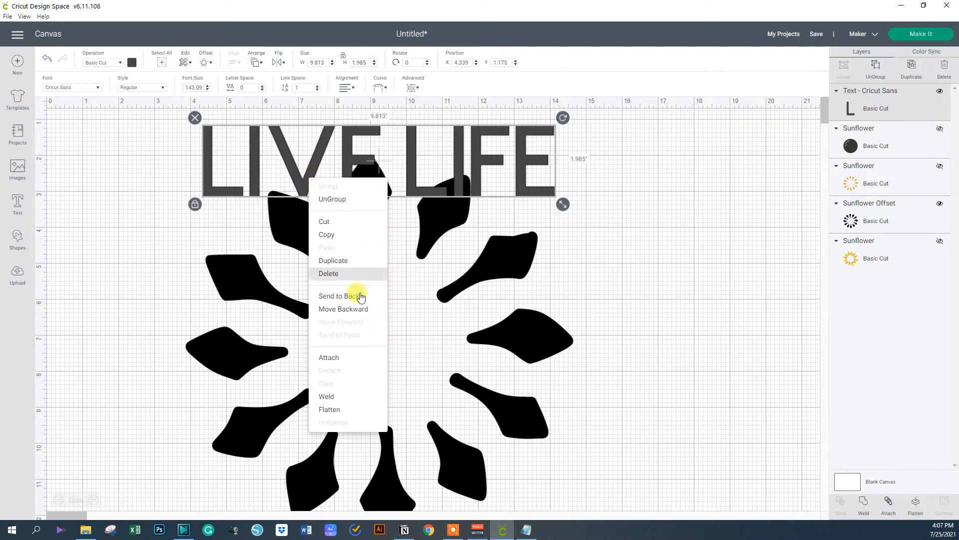
click(344, 296)
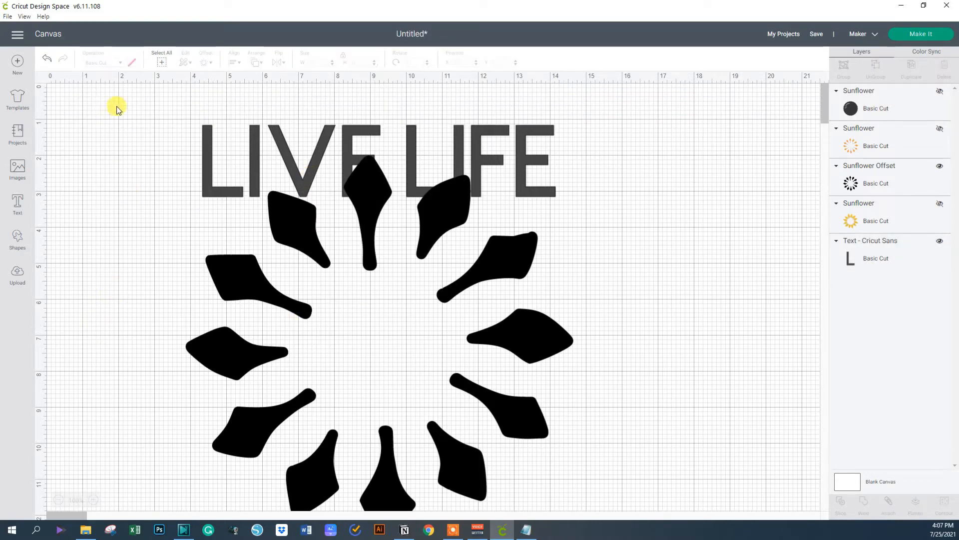
drag(115, 104, 579, 456)
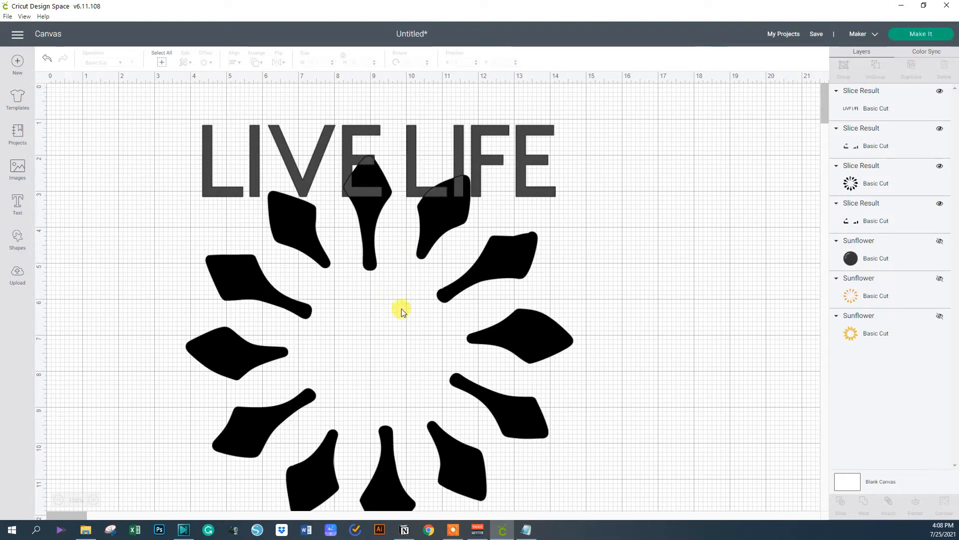
Move the sliced LIVE LIFE aside and delete the leftover slice pieces
click(483, 294)
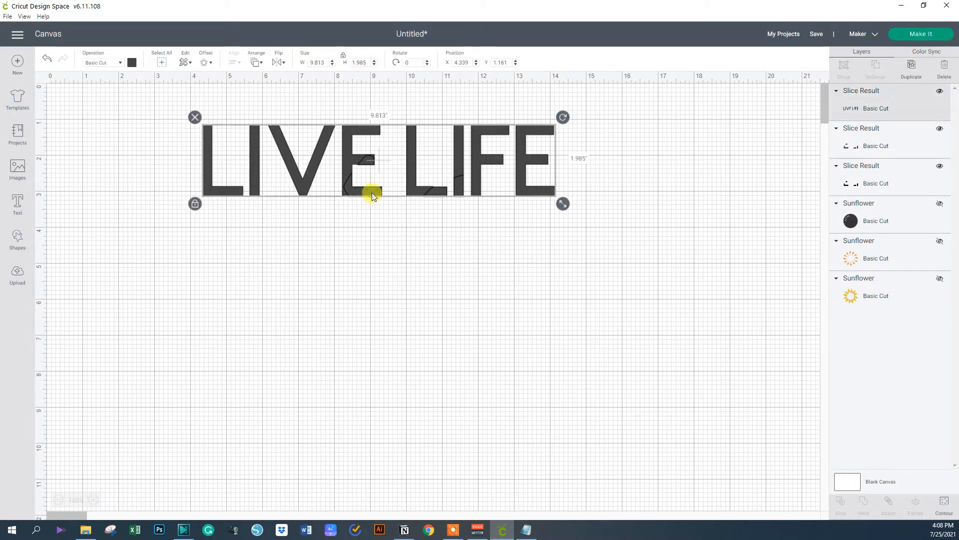
drag(373, 193, 347, 184)
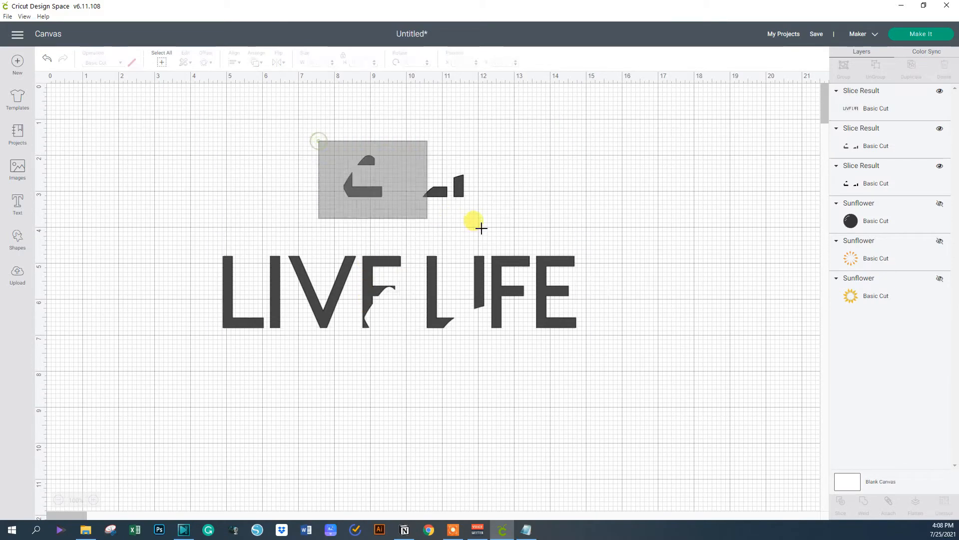
click(370, 181)
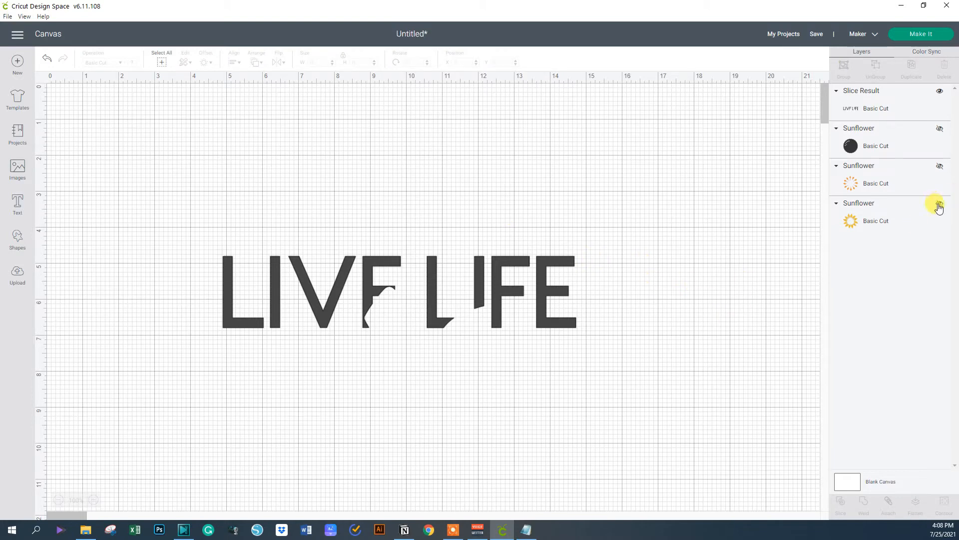
Unhide the sunflower layers and line the sliced LIVE LIFE up above the petals
click(940, 203)
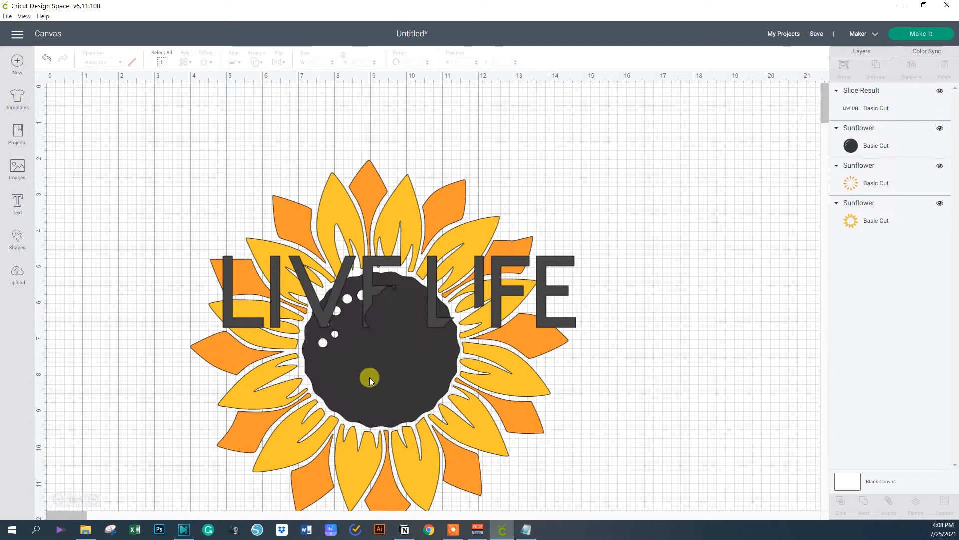
mouse_move(369, 285)
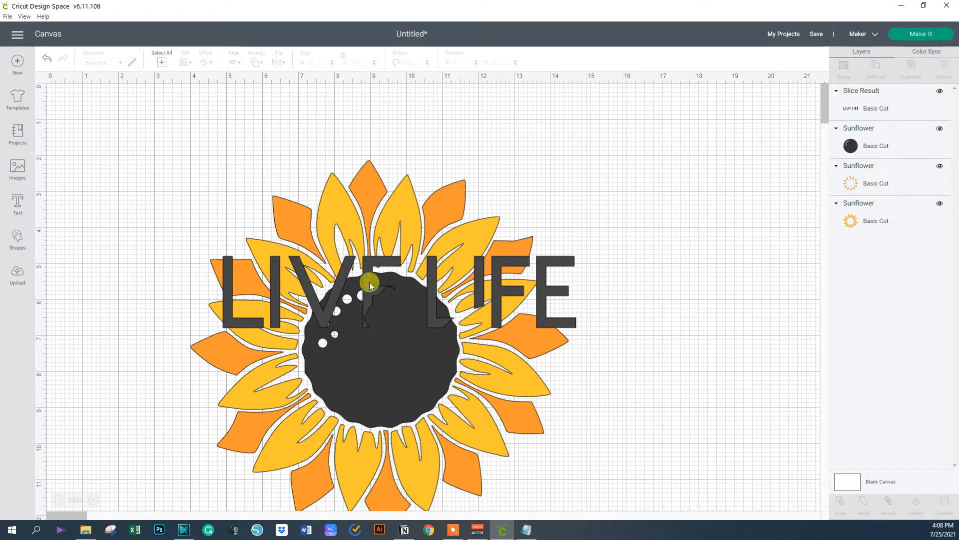
drag(370, 284, 377, 193)
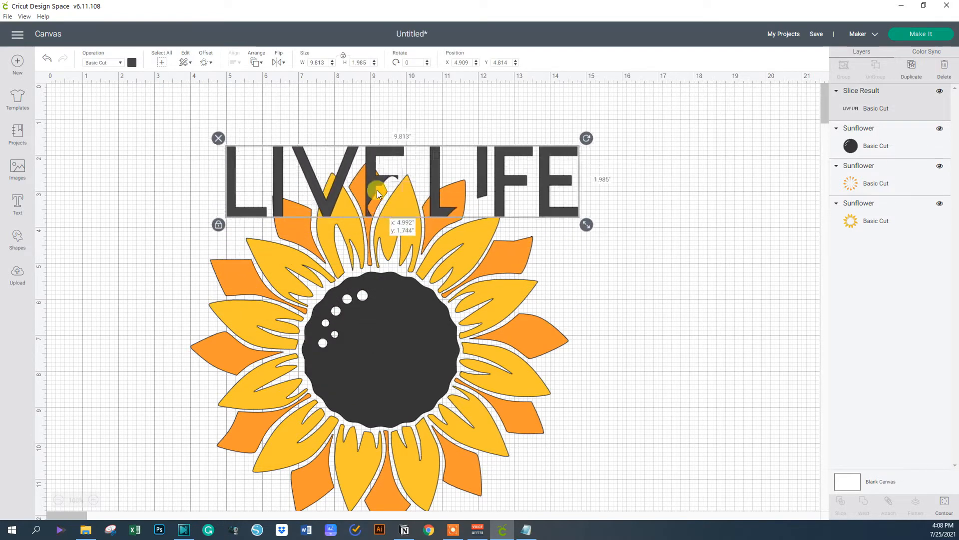
drag(377, 189, 345, 159)
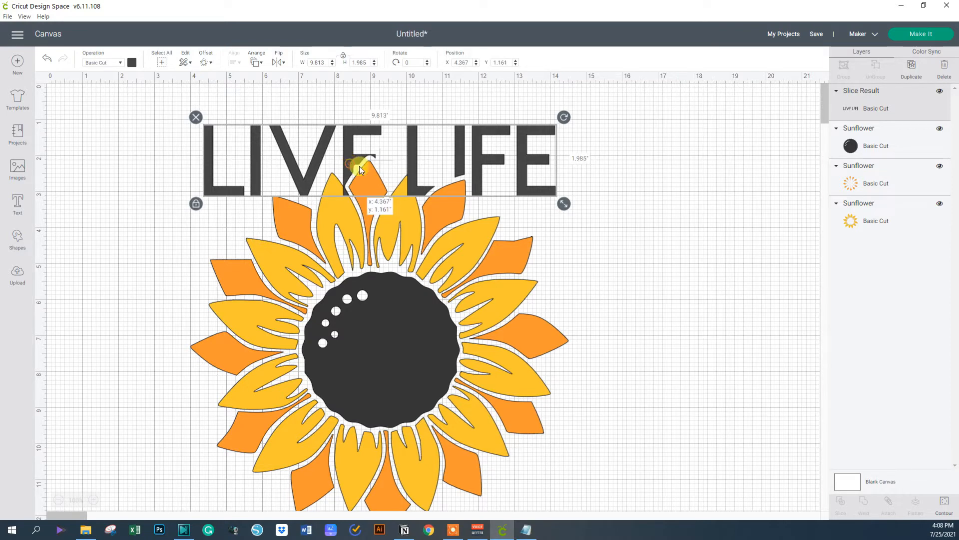
Send the sliced LIVE LIFE behind the sunflower petals
right_click(359, 168)
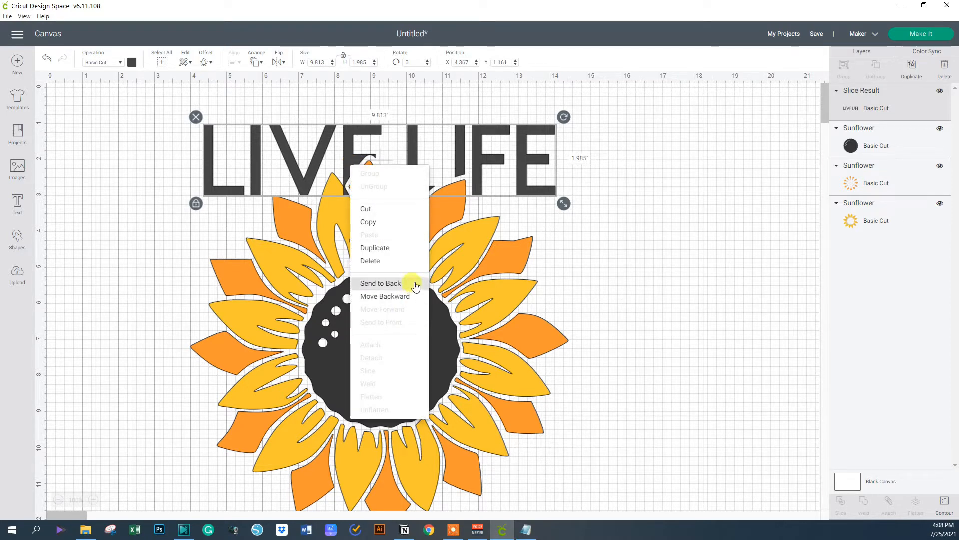
click(380, 283)
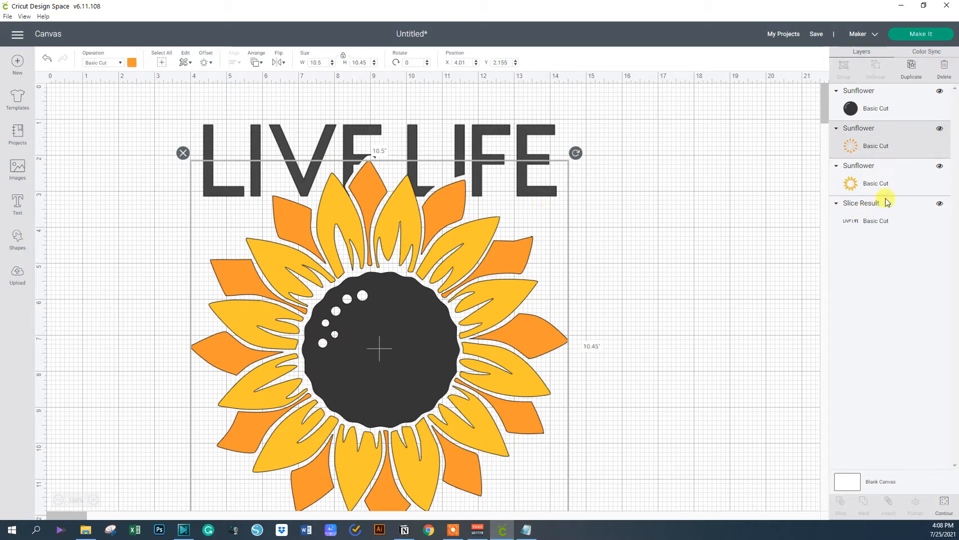
Hide the orange petal layer and cancel an Offset preview on the yellow petals
click(941, 128)
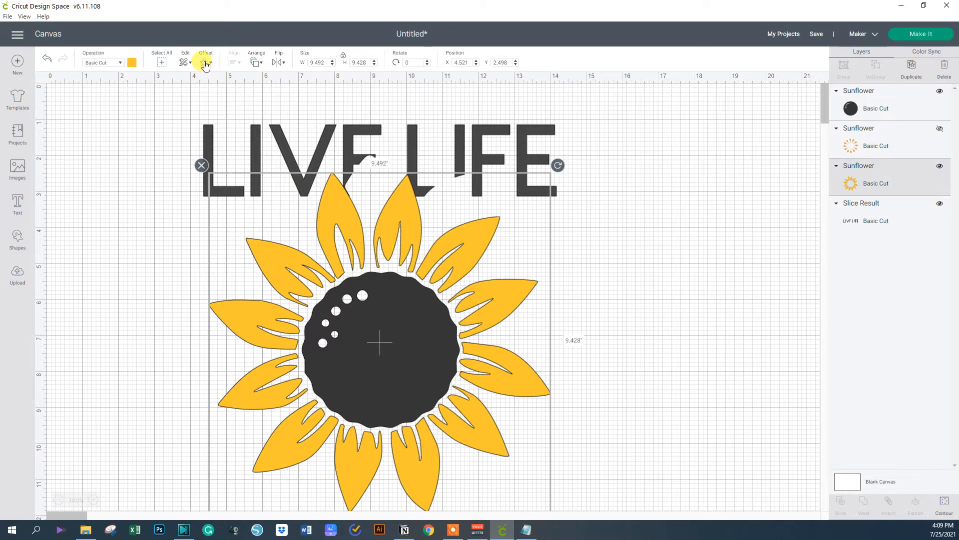
click(206, 62)
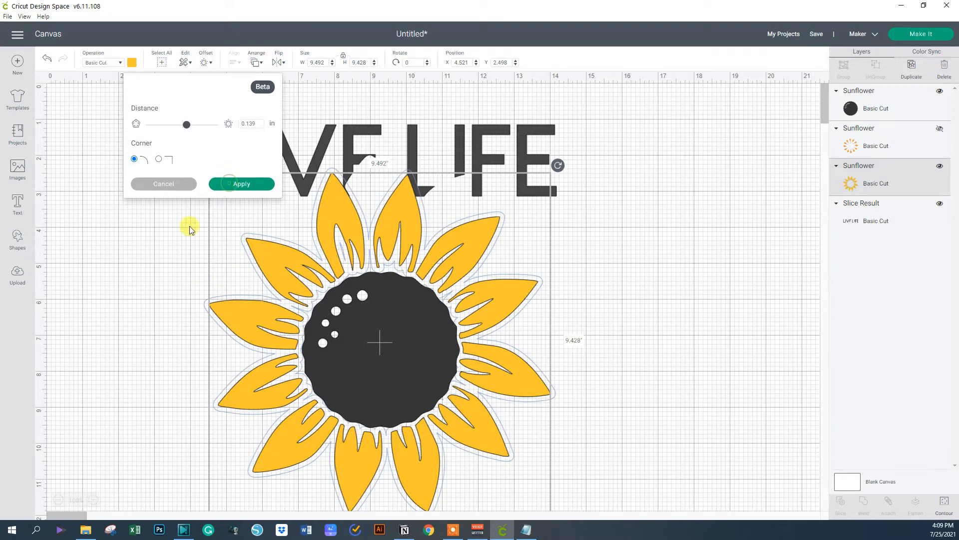
click(241, 184)
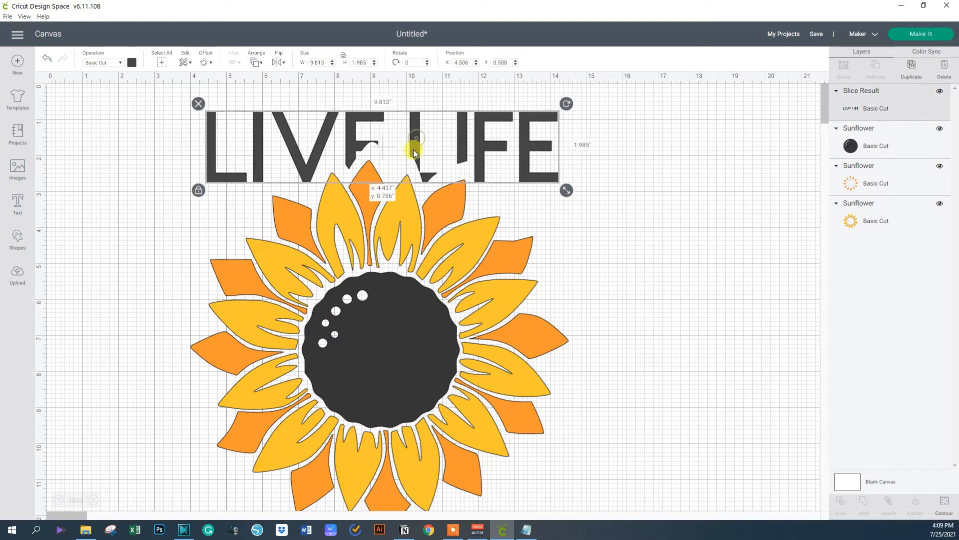
Nudge LIVE LIFE slightly higher above the sunflower
drag(415, 147, 411, 164)
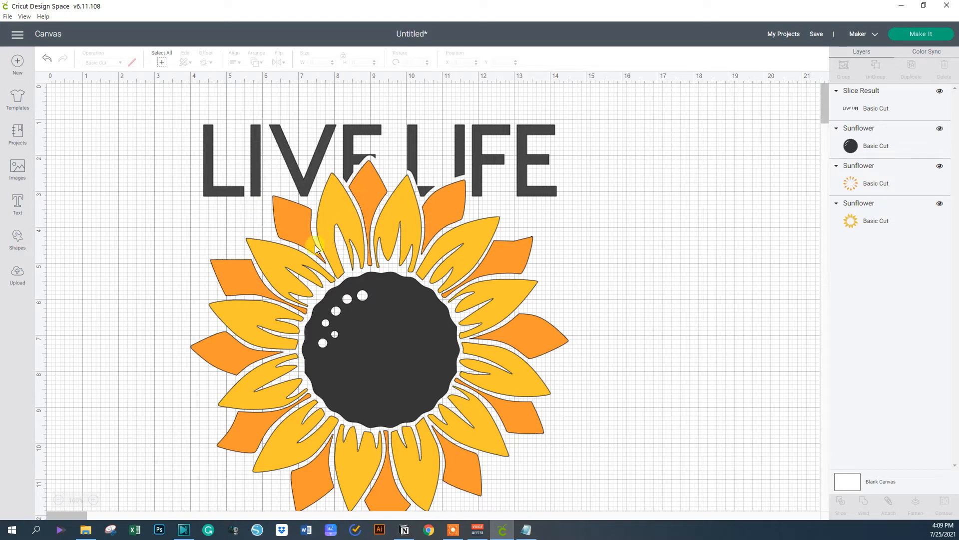
mouse_move(367, 178)
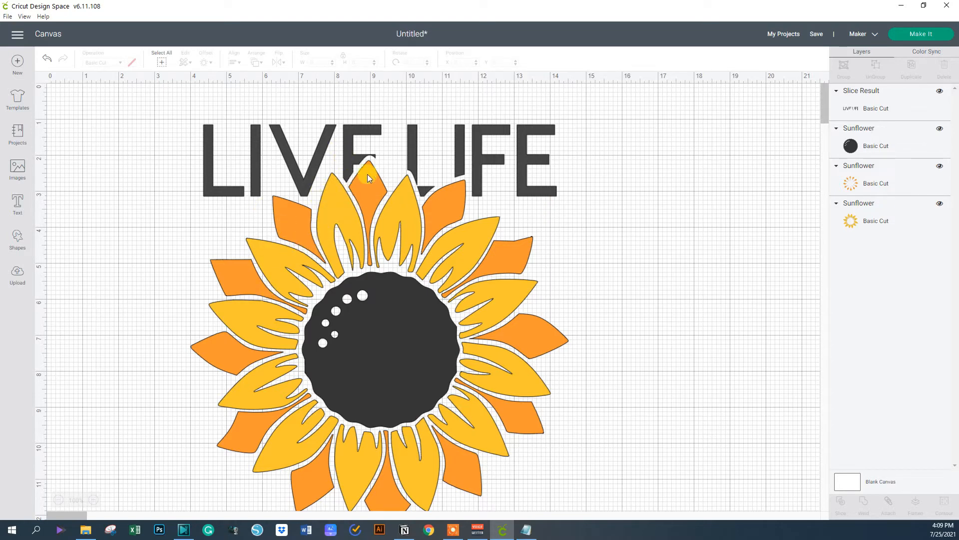
mouse_move(329, 202)
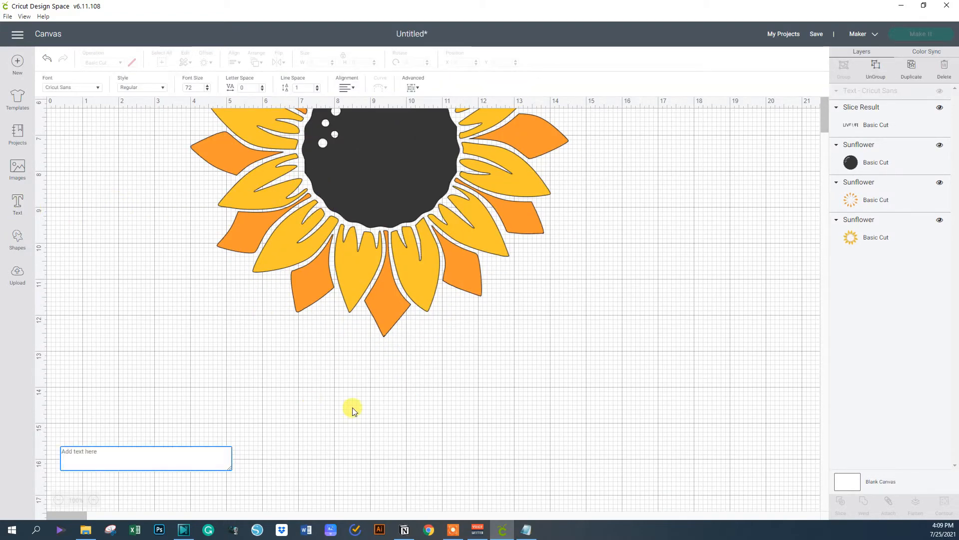
Create two text pieces reading IN FULL and BLOOM beside the sunflower
text(IN FULL)
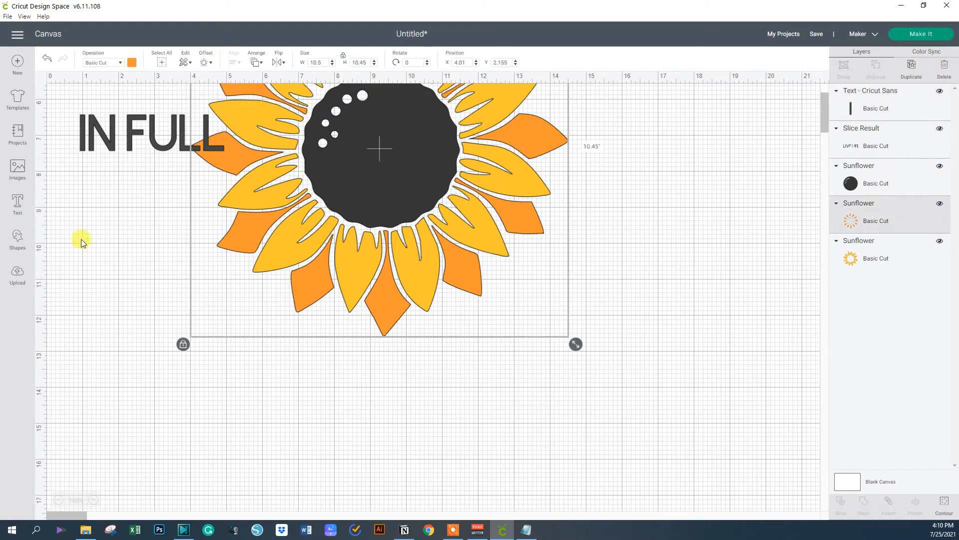
click(17, 207)
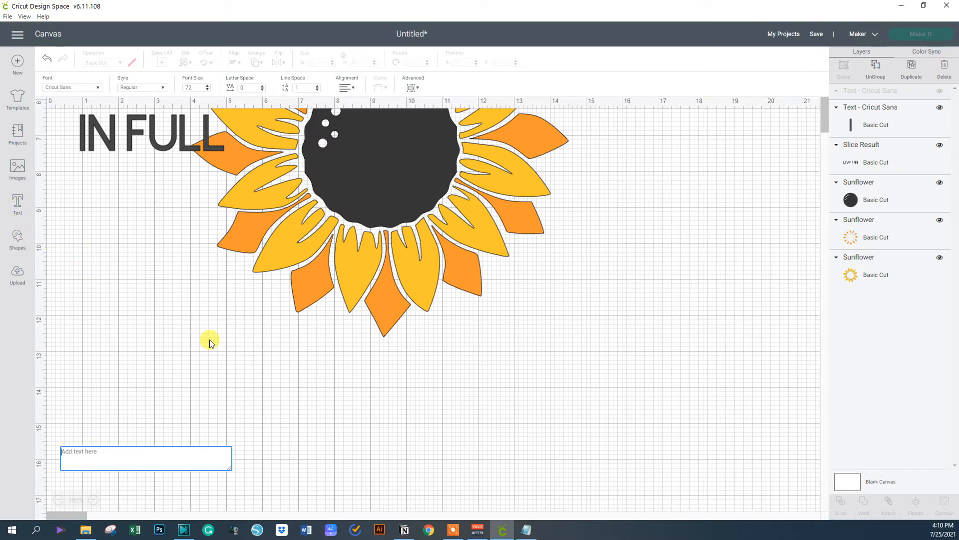
text(BLOO)
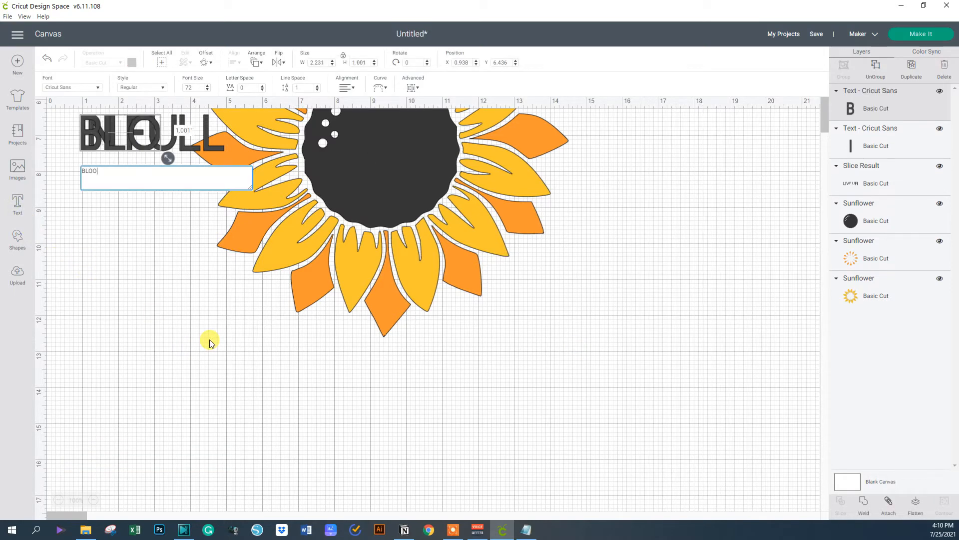
text(M)
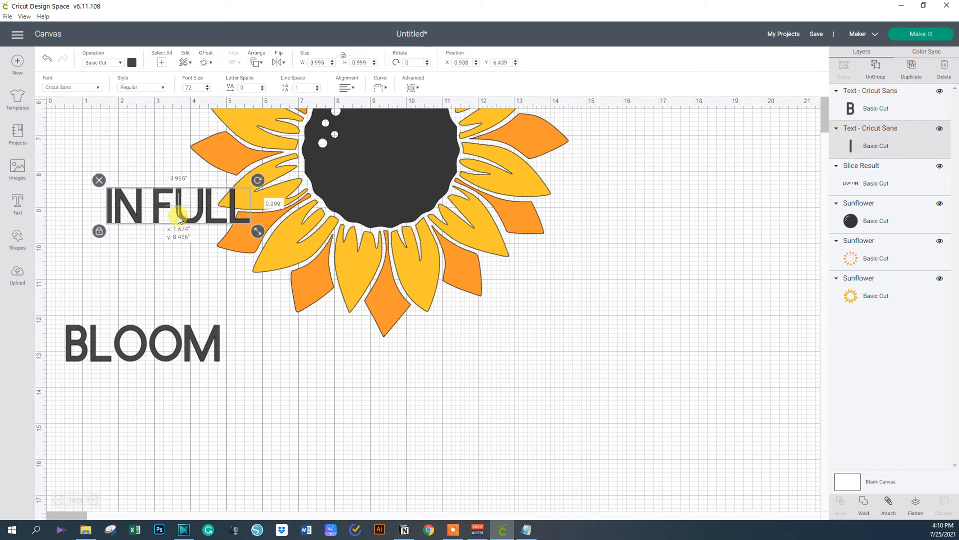
Enlarge IN FULL and BLOOM and stack them as two lines beneath the sunflower
drag(177, 208, 188, 220)
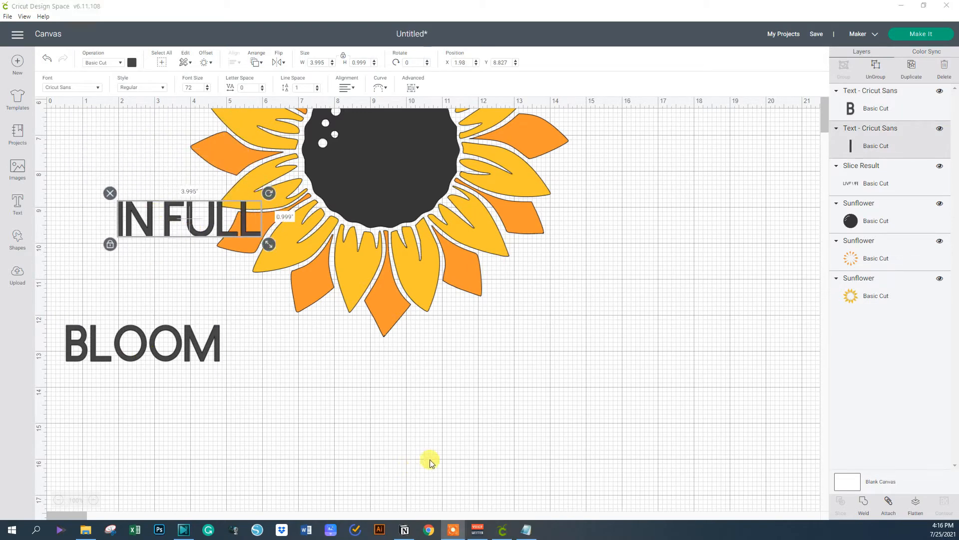
drag(187, 219, 390, 369)
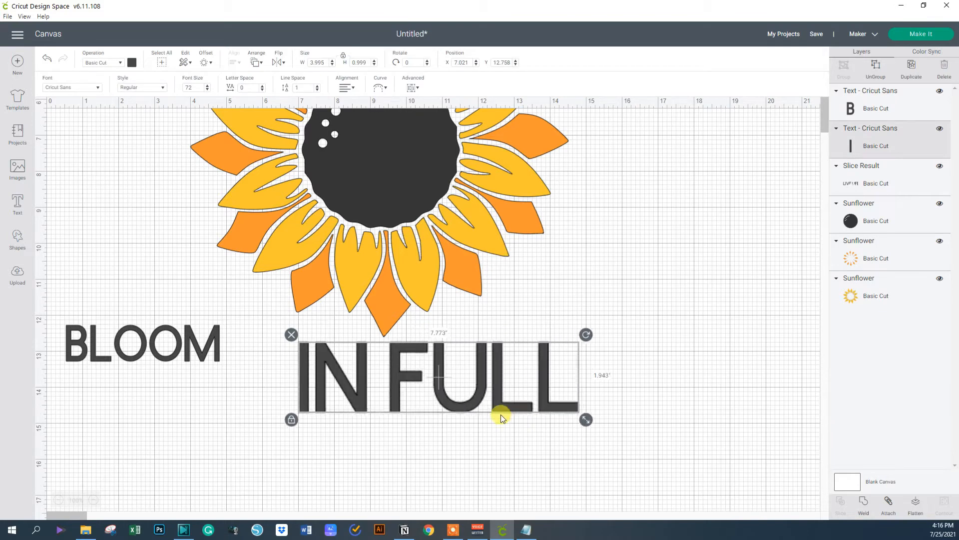
drag(586, 419, 505, 407)
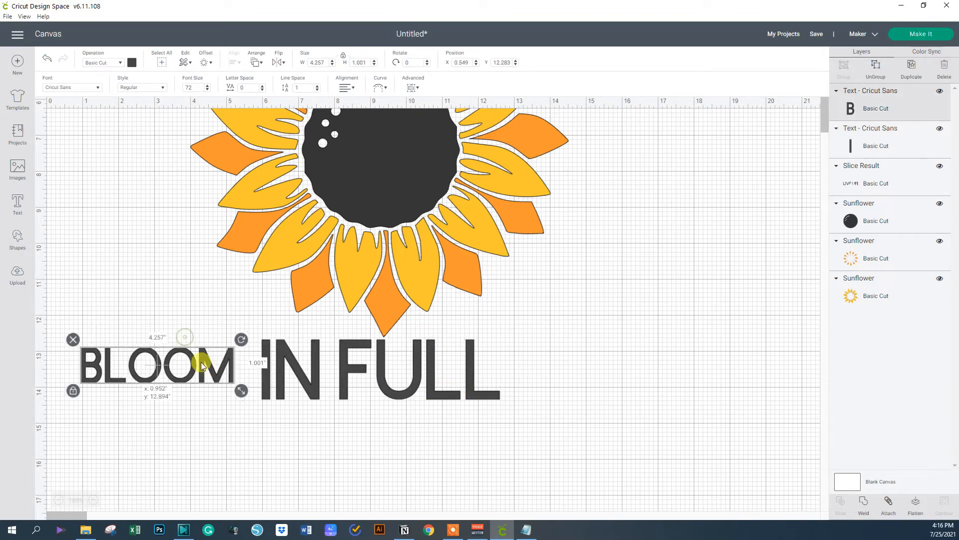
drag(202, 364, 372, 441)
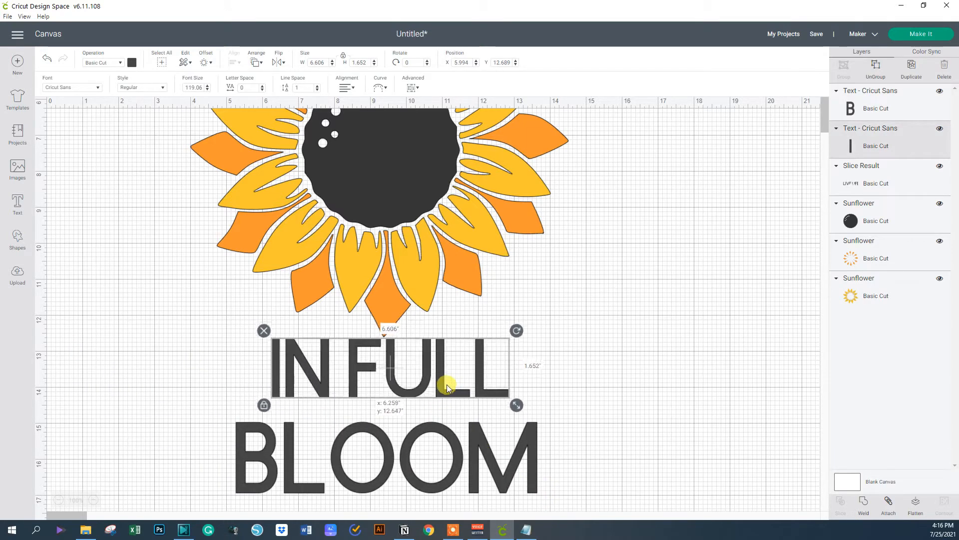
Select both words and center them horizontally on each other
drag(516, 405, 544, 486)
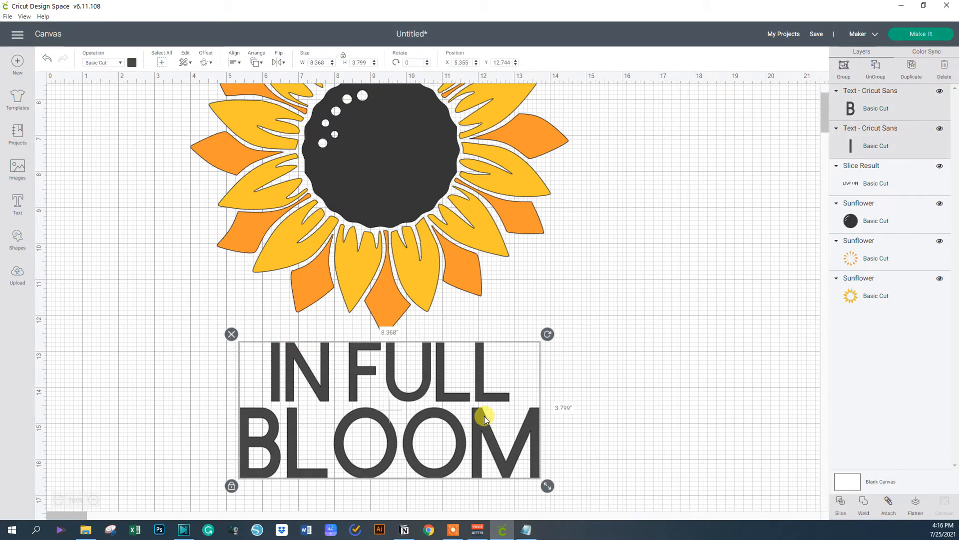
mouse_move(240, 56)
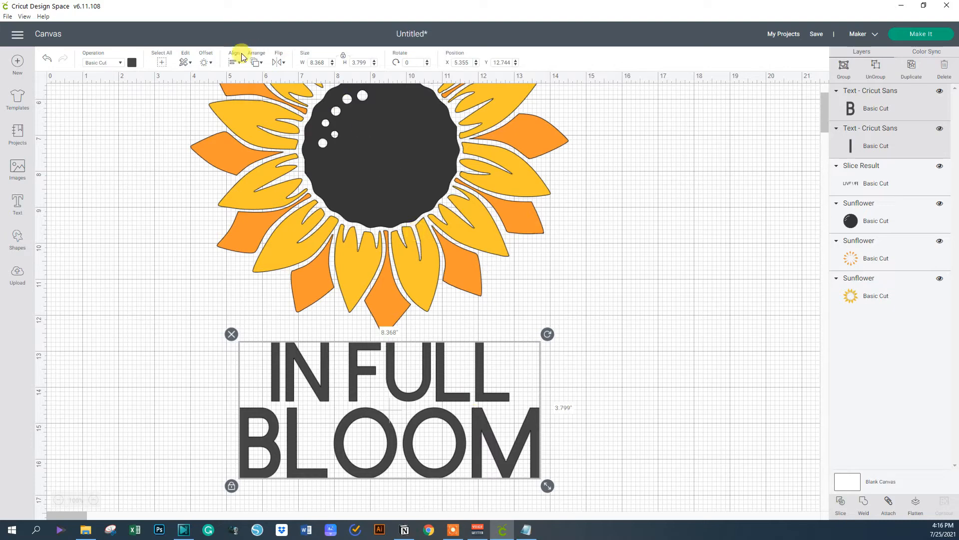
click(234, 58)
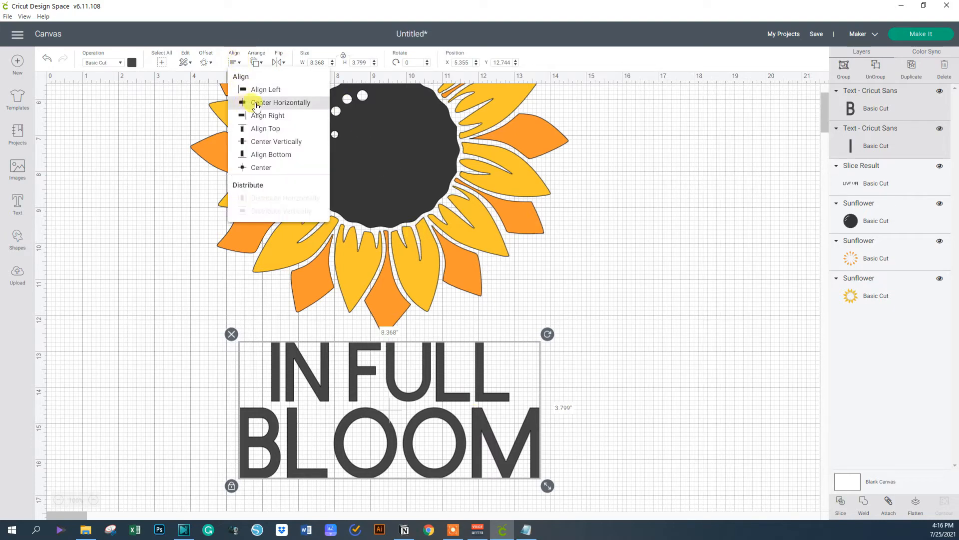
click(595, 270)
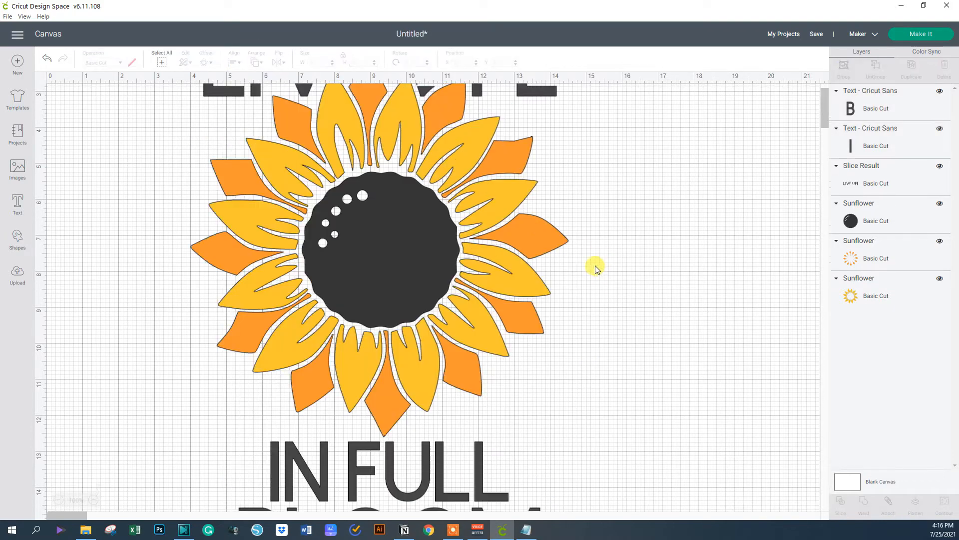
scroll(down, 3)
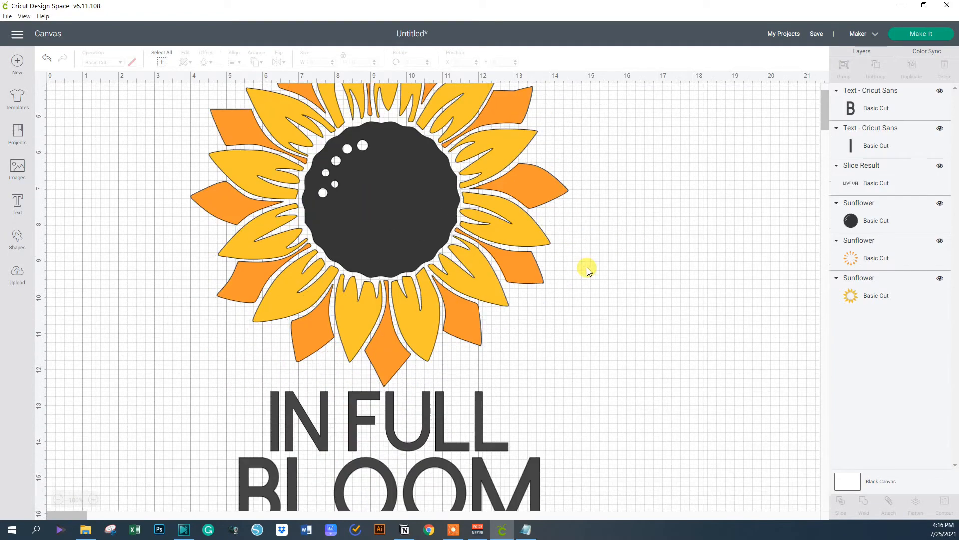
mouse_move(516, 162)
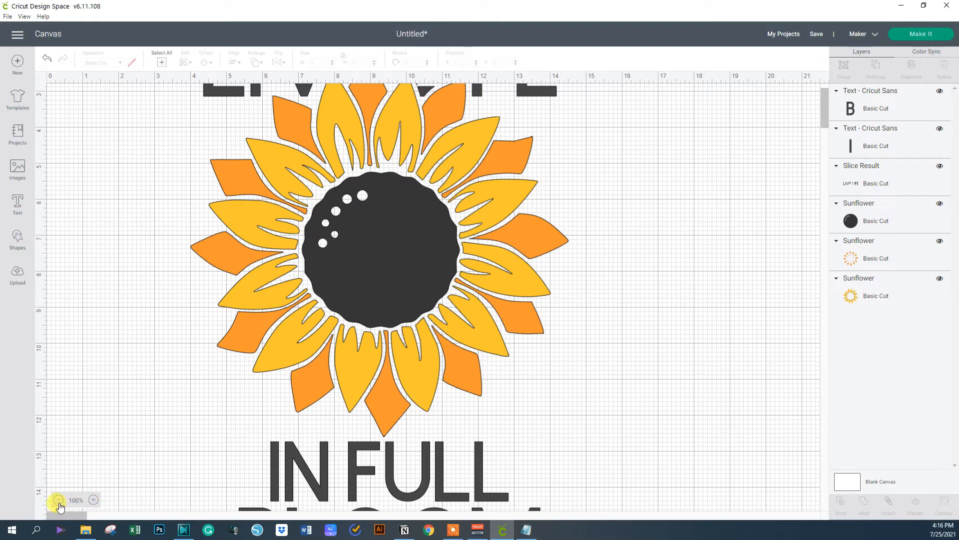
click(58, 500)
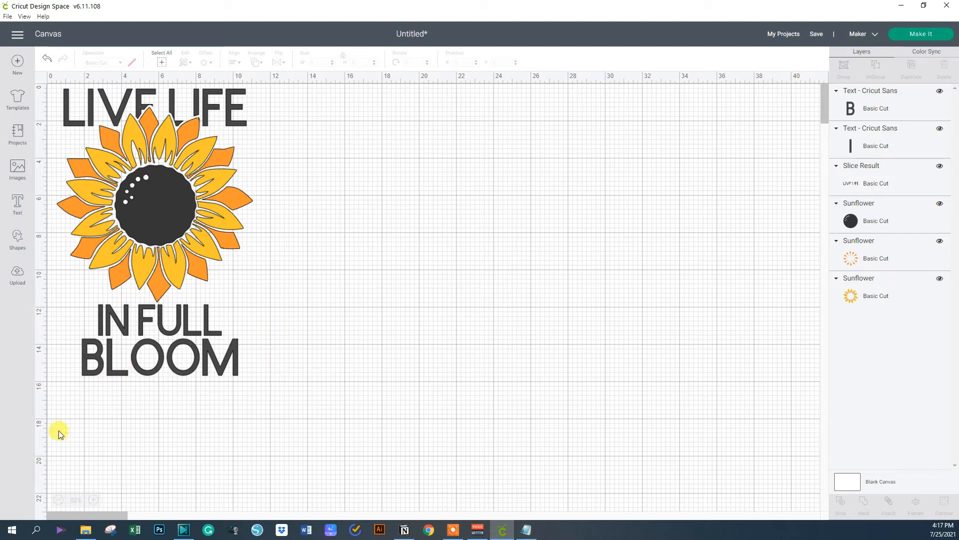
mouse_move(143, 303)
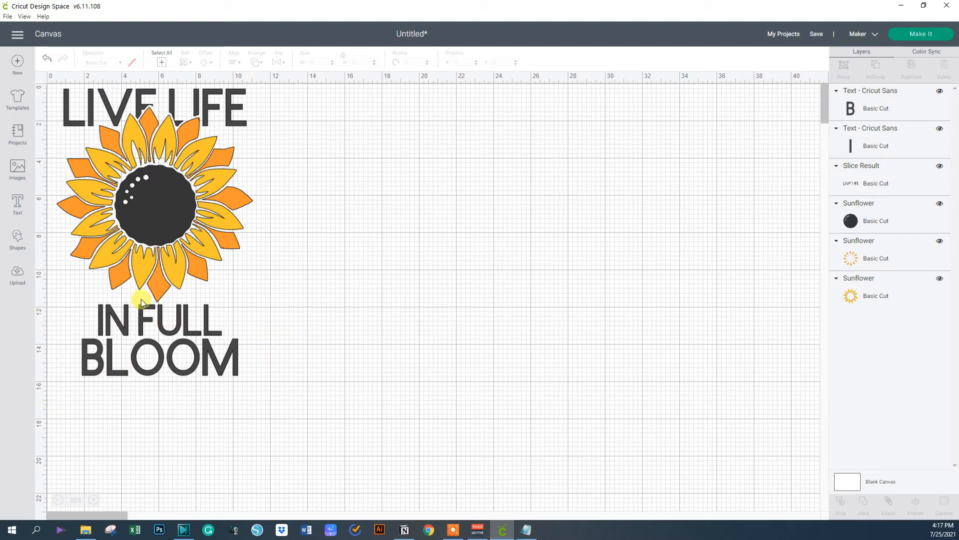
mouse_move(160, 328)
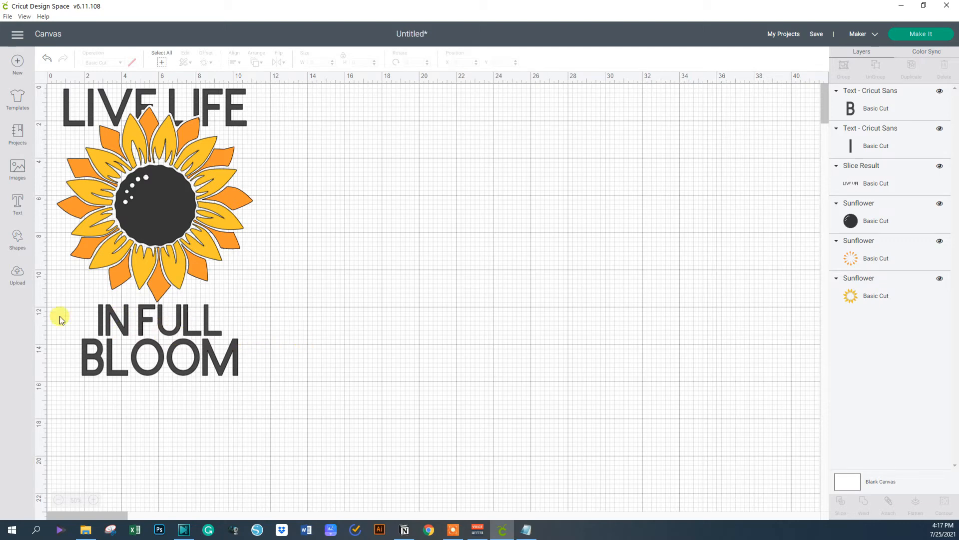
mouse_move(54, 162)
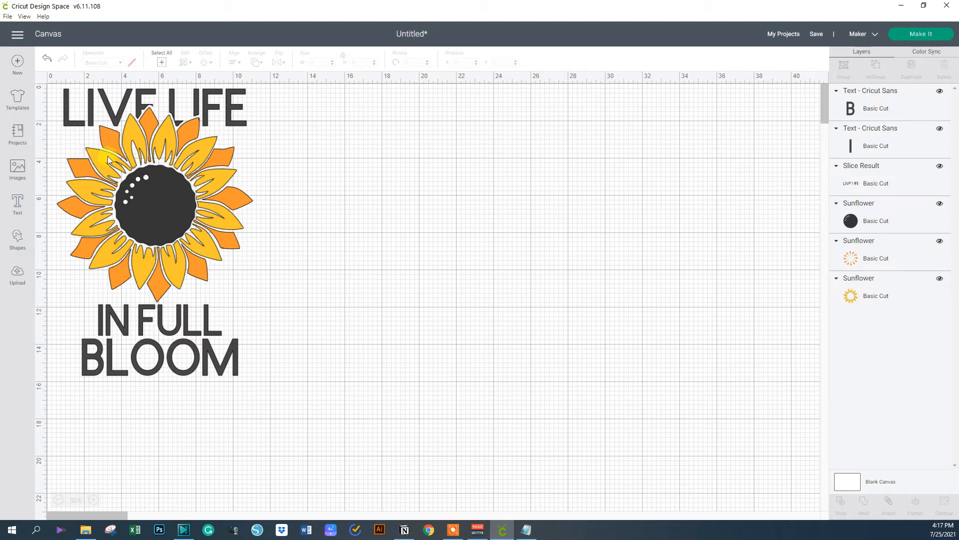
mouse_move(706, 84)
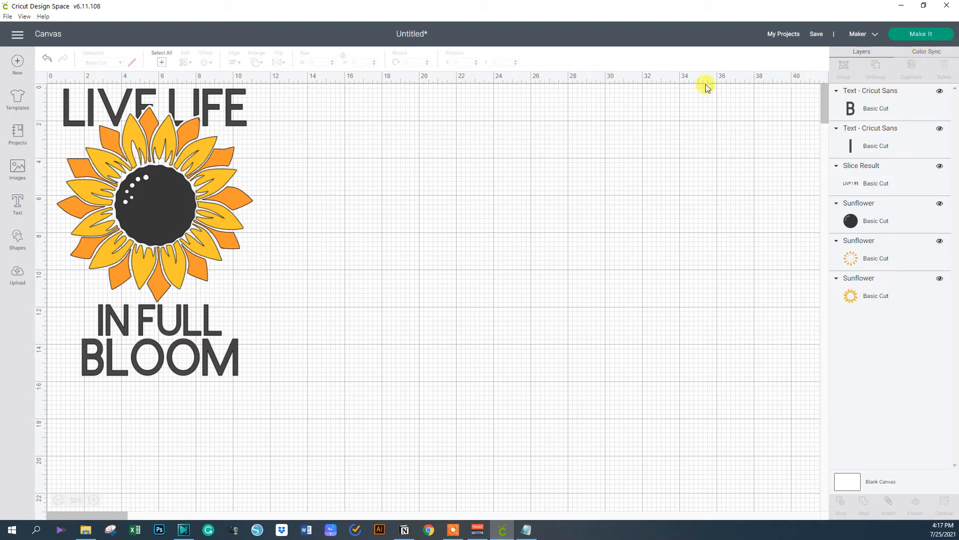
mouse_move(216, 187)
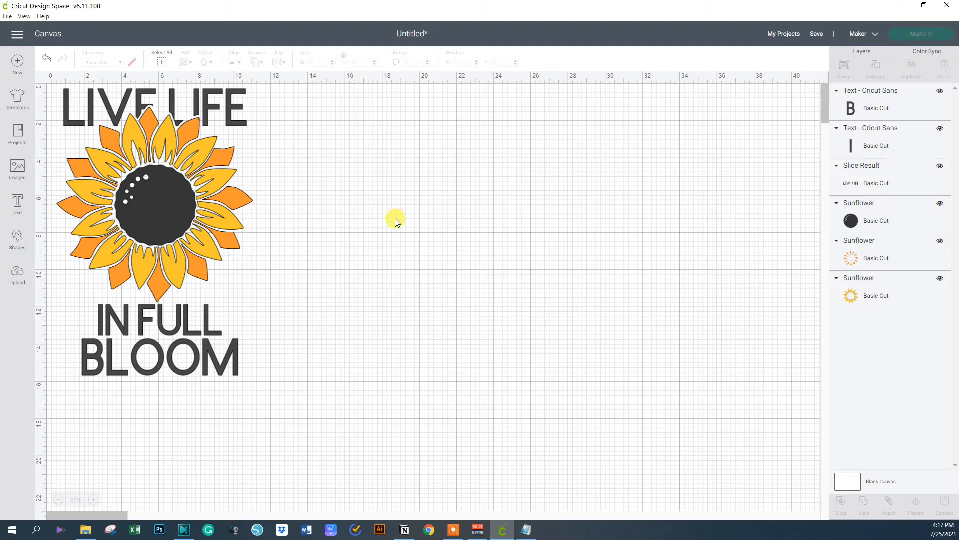
mouse_move(367, 233)
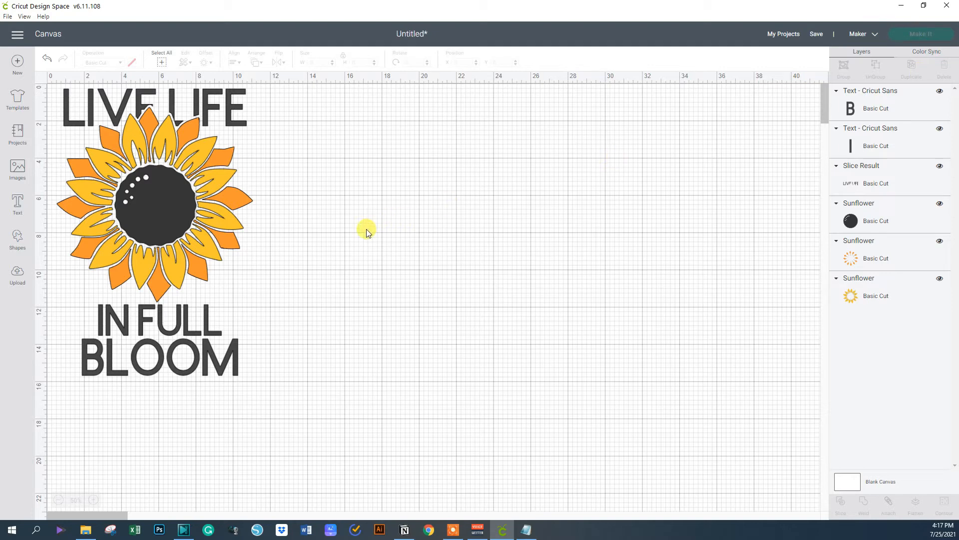
Go to Make It and browse the four prepared mats in the left panel
click(920, 34)
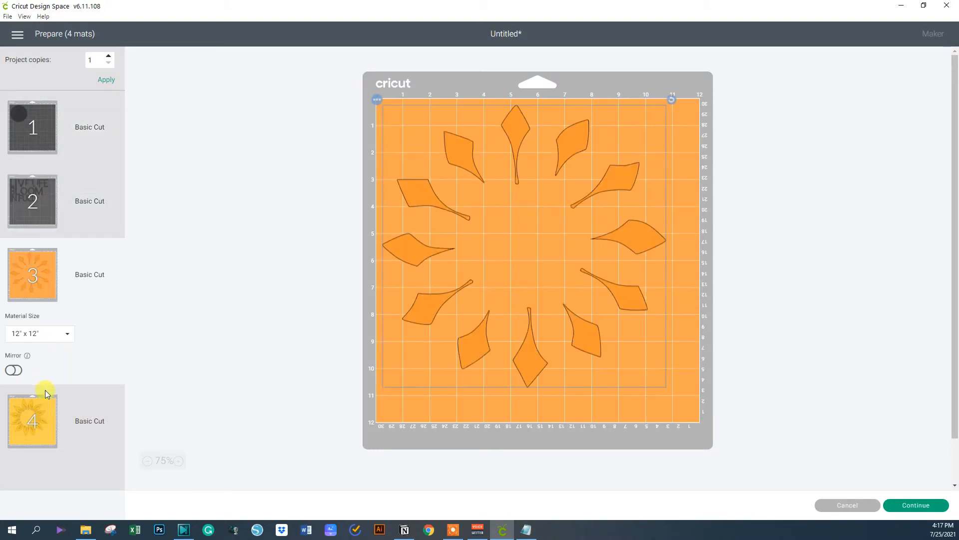
click(32, 127)
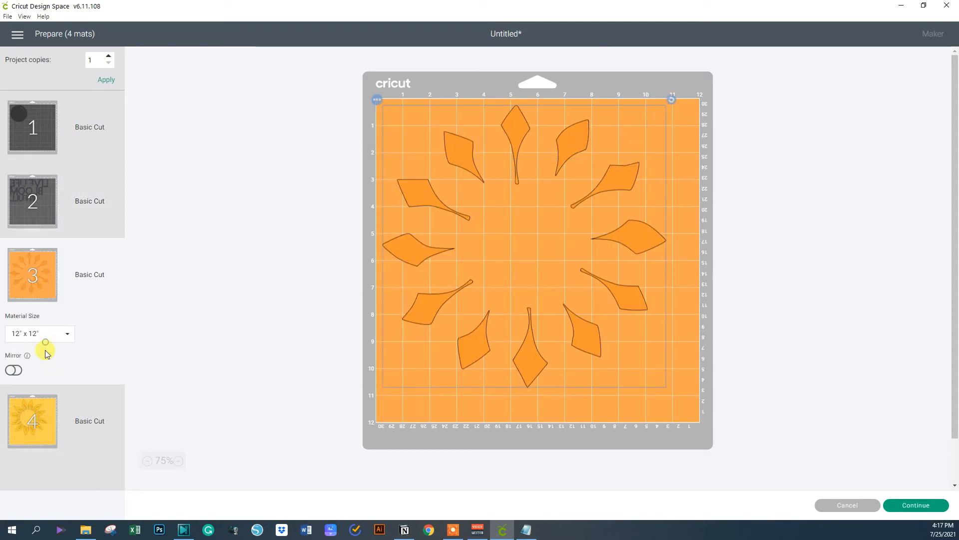
click(13, 370)
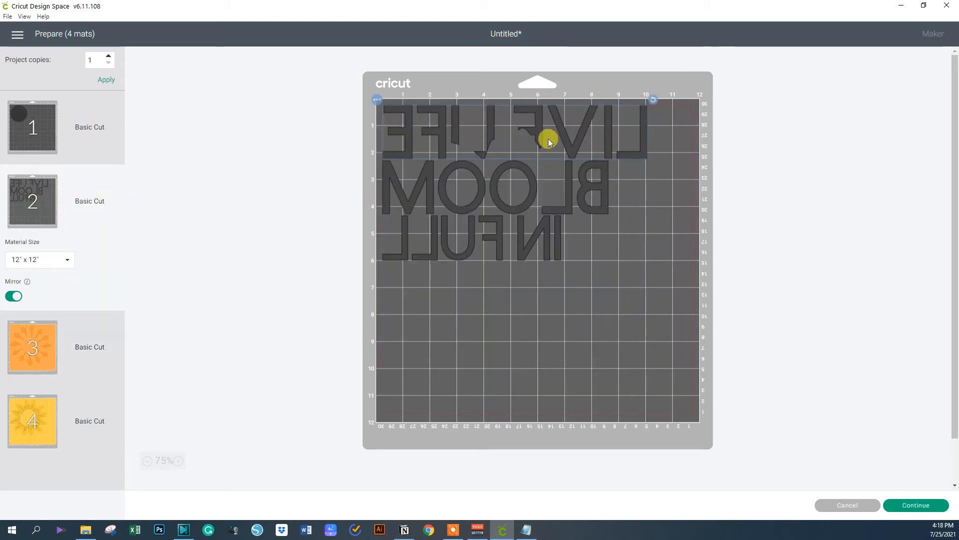
mouse_move(580, 162)
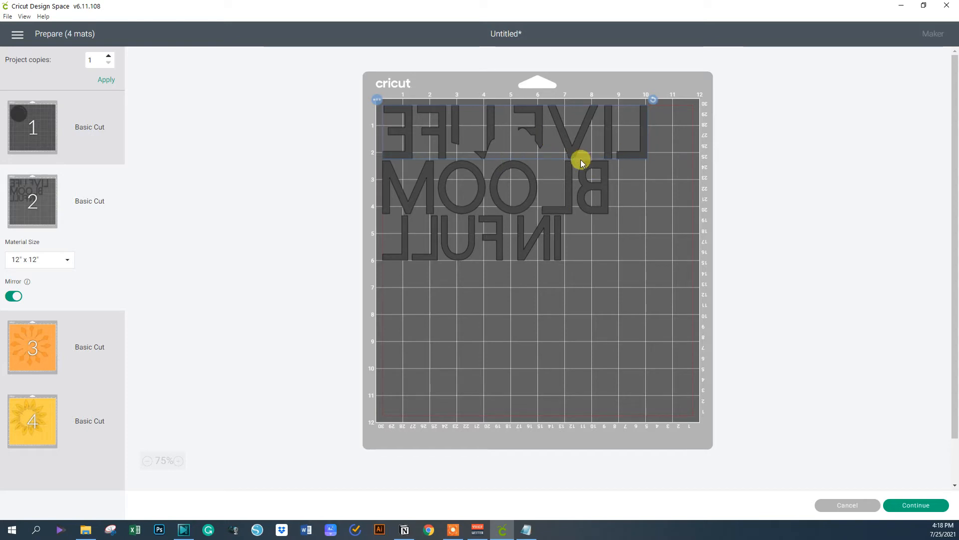
mouse_move(547, 274)
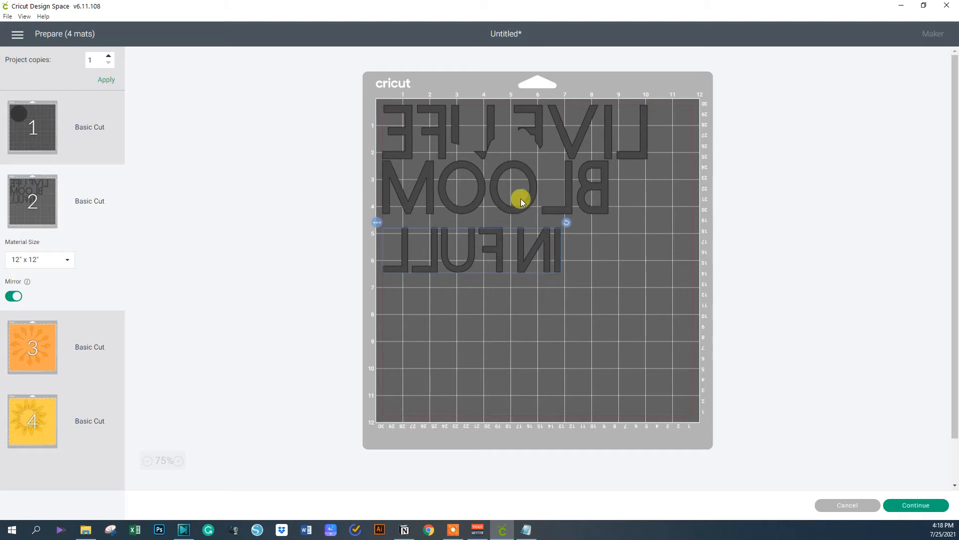
Reposition the lettering on the mirrored black text mat
drag(520, 201, 547, 219)
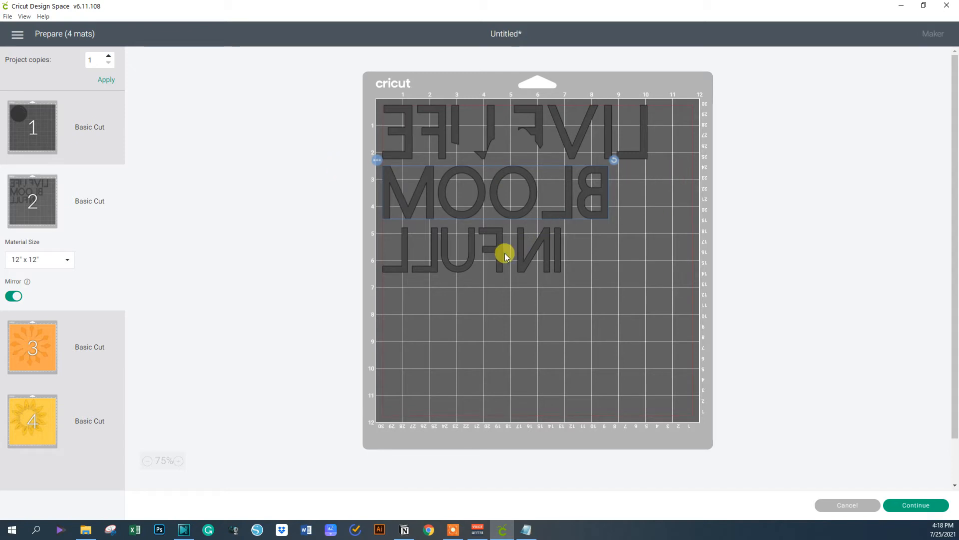
mouse_move(520, 251)
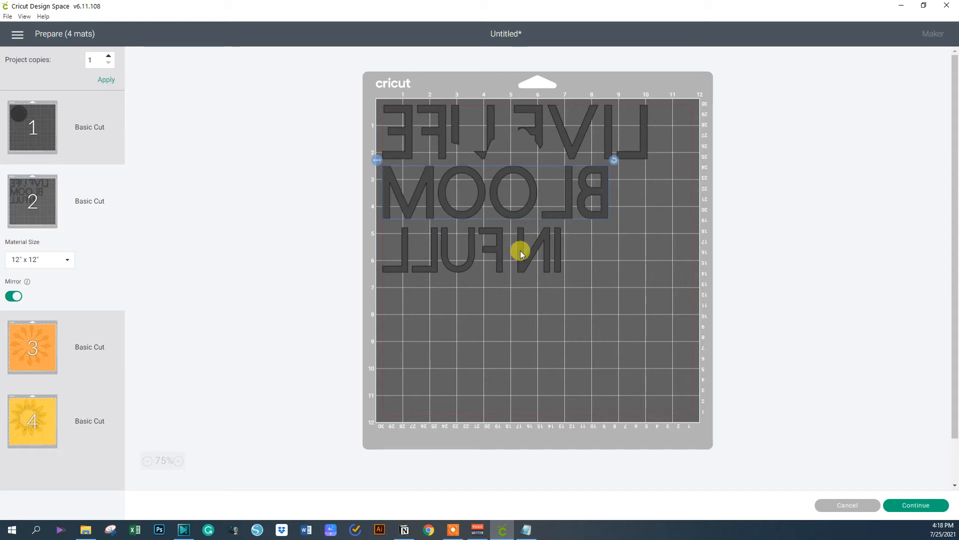